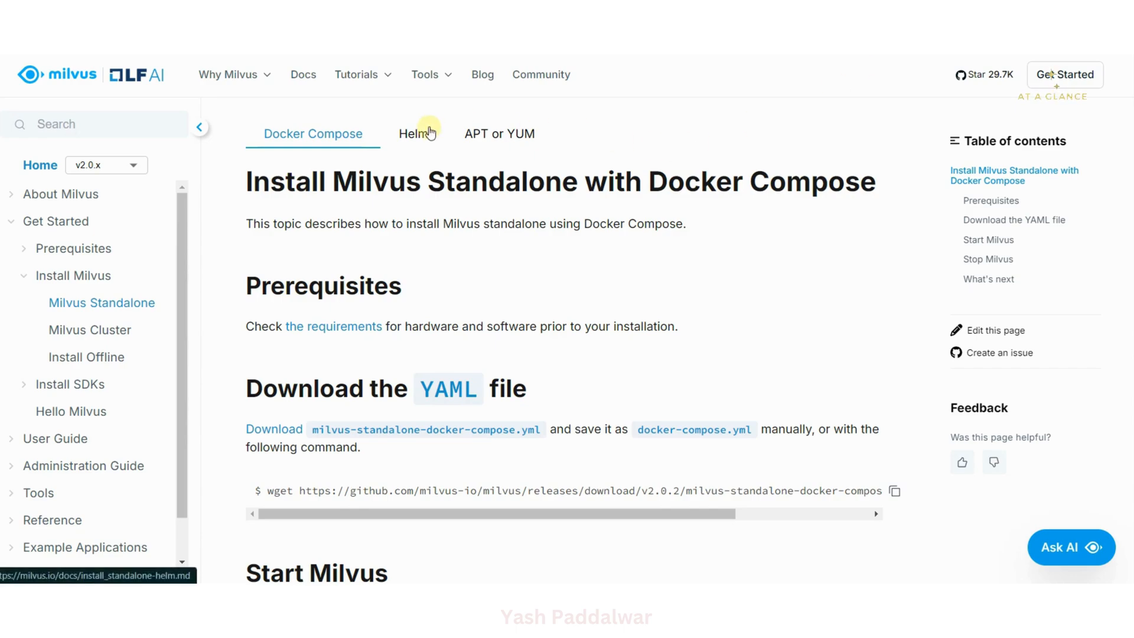
# - Highlight words in the Milvus Standalone docs title, then clear the highlight
pyautogui.doubleClick(333, 182)
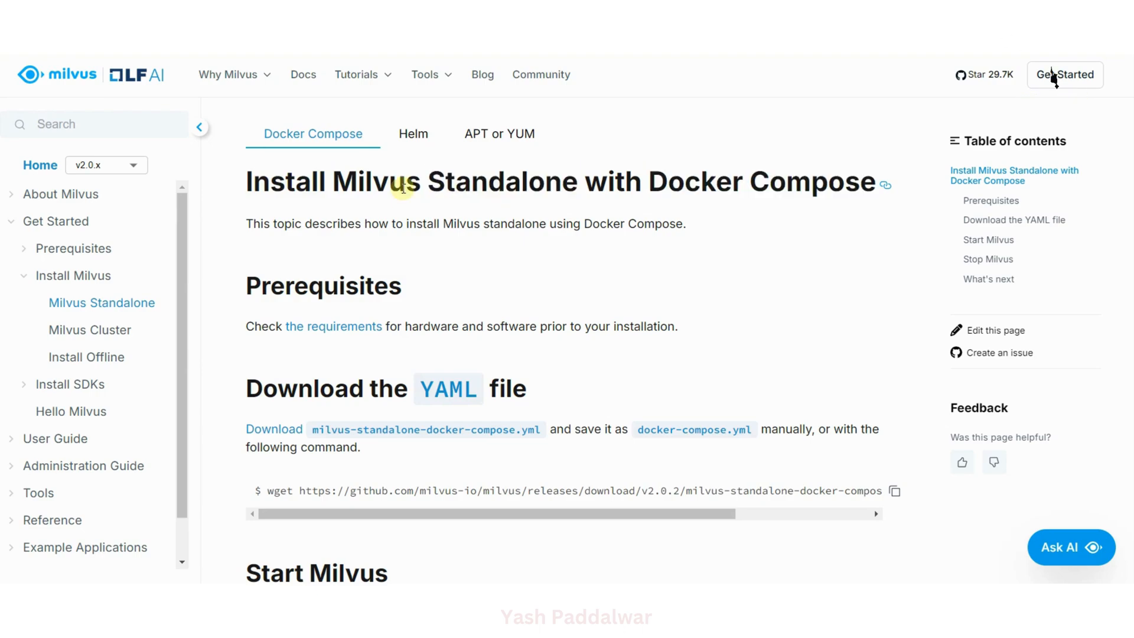
pyautogui.doubleClick(378, 182)
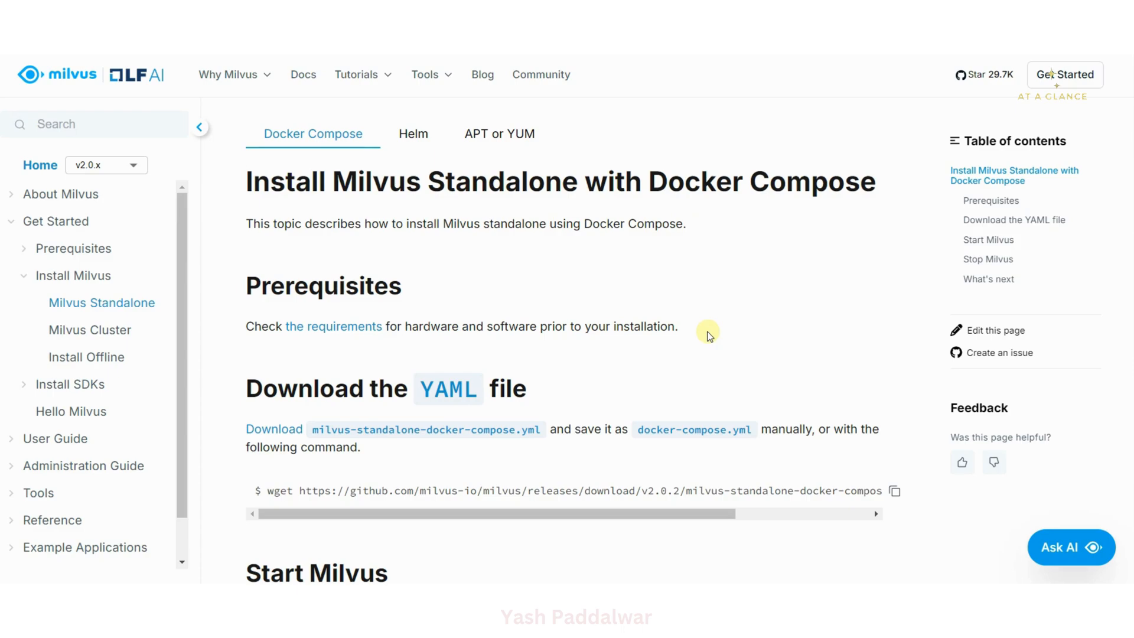
pyautogui.doubleClick(694, 182)
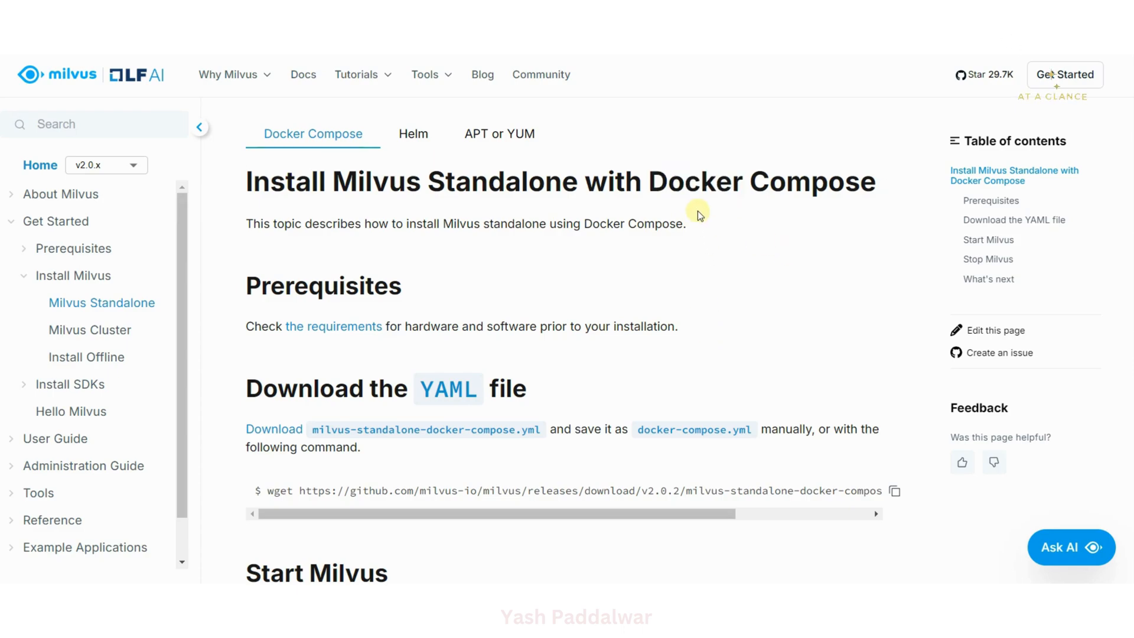
pyautogui.doubleClick(453, 182)
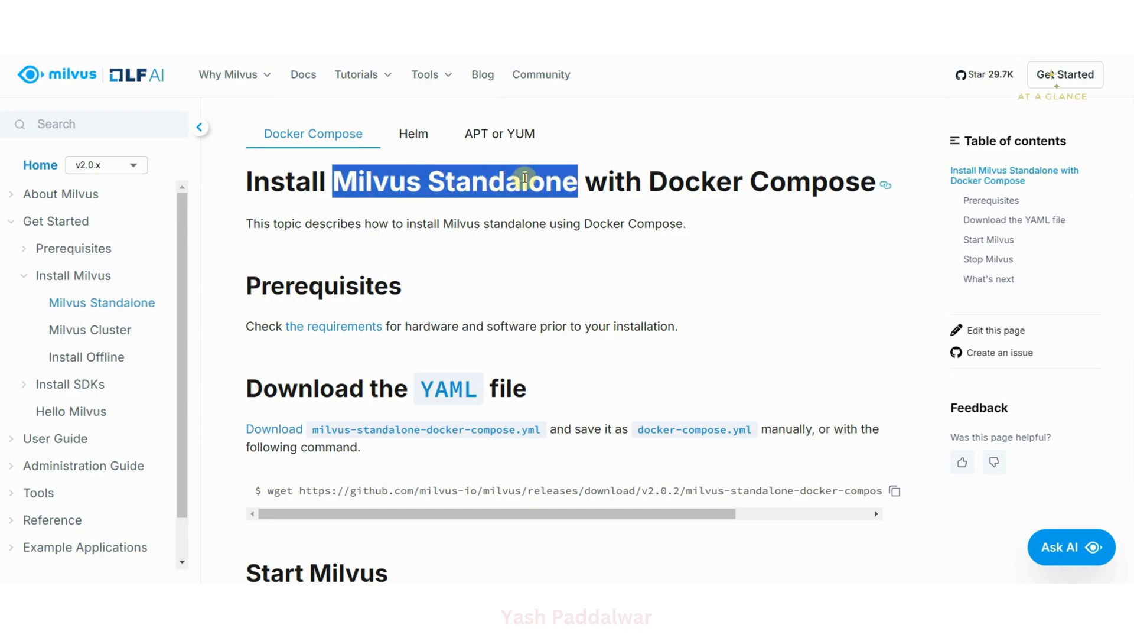
pyautogui.click(629, 223)
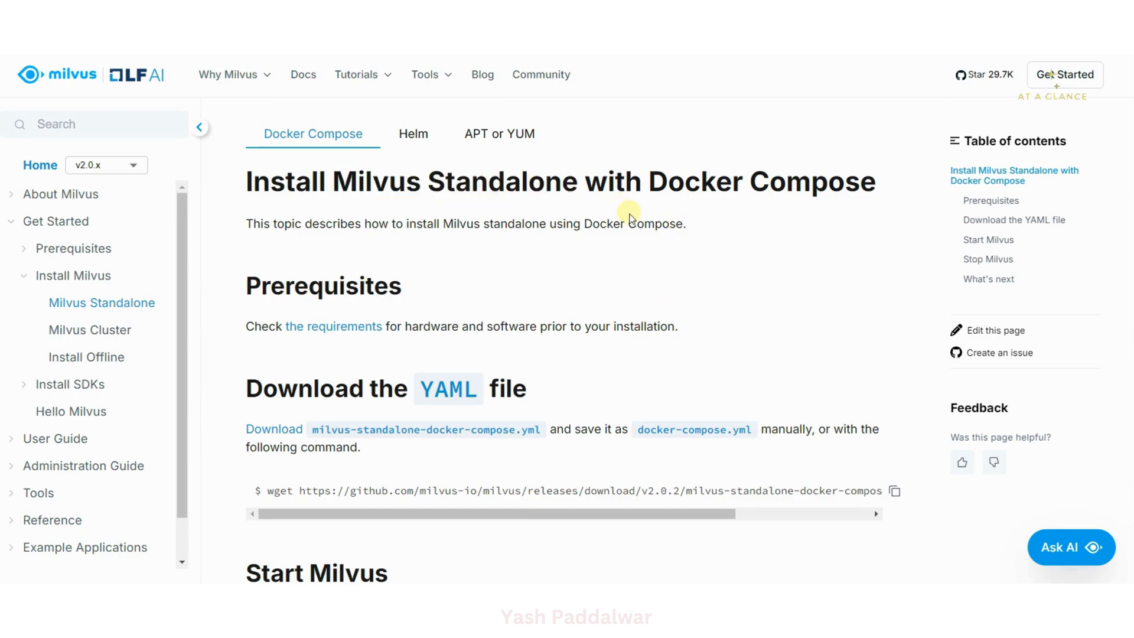
pyautogui.moveTo(530, 305)
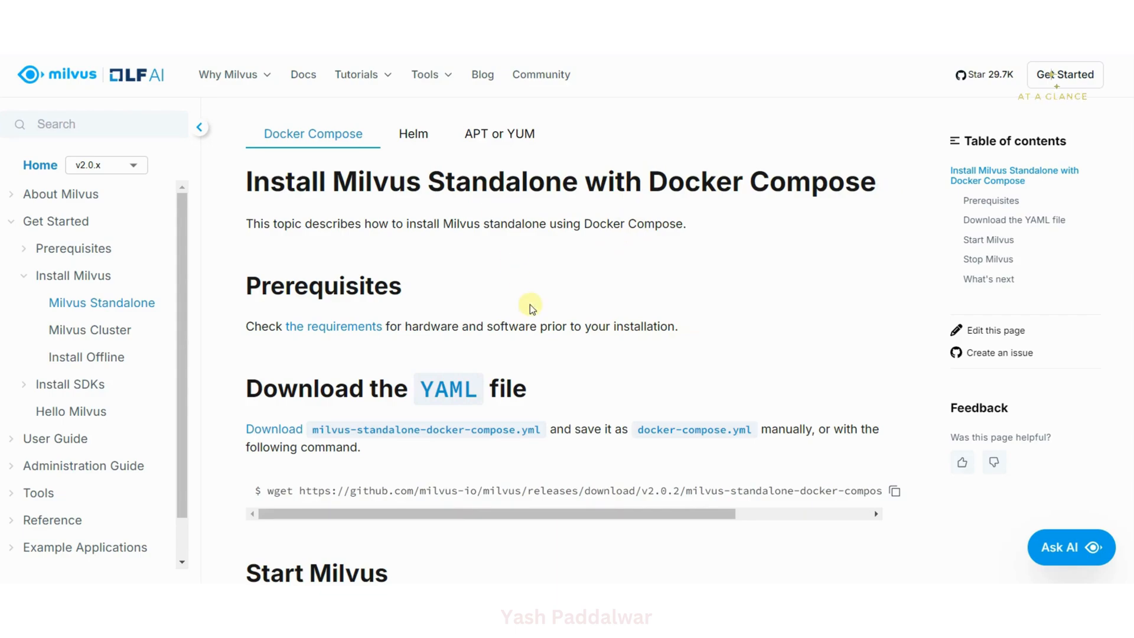
pyautogui.moveTo(340, 122)
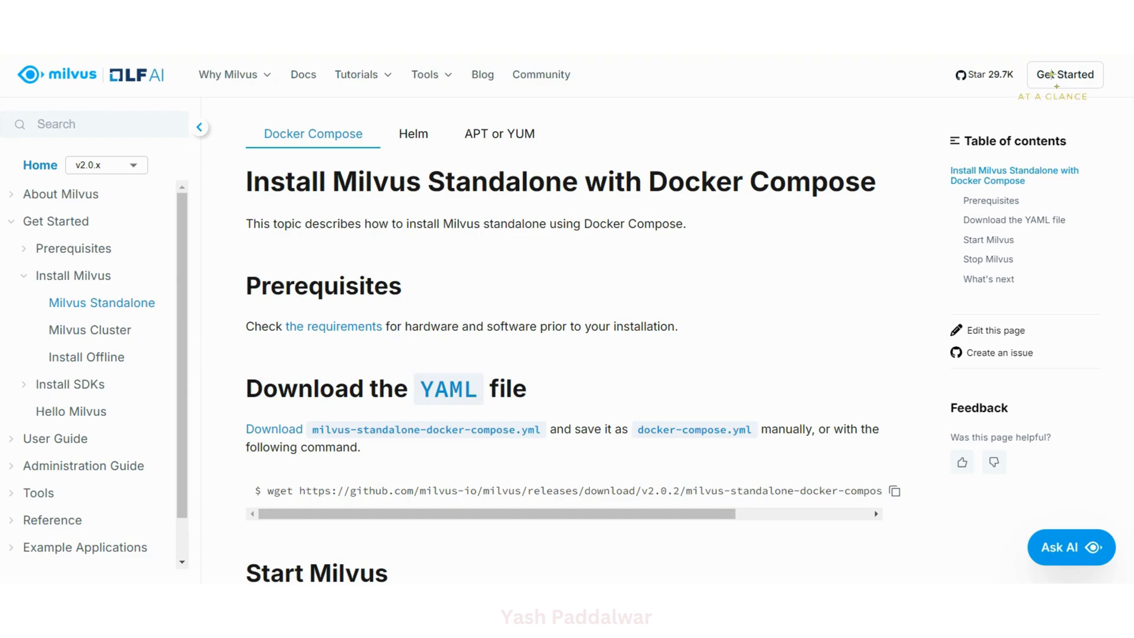
pyautogui.moveTo(774, 306)
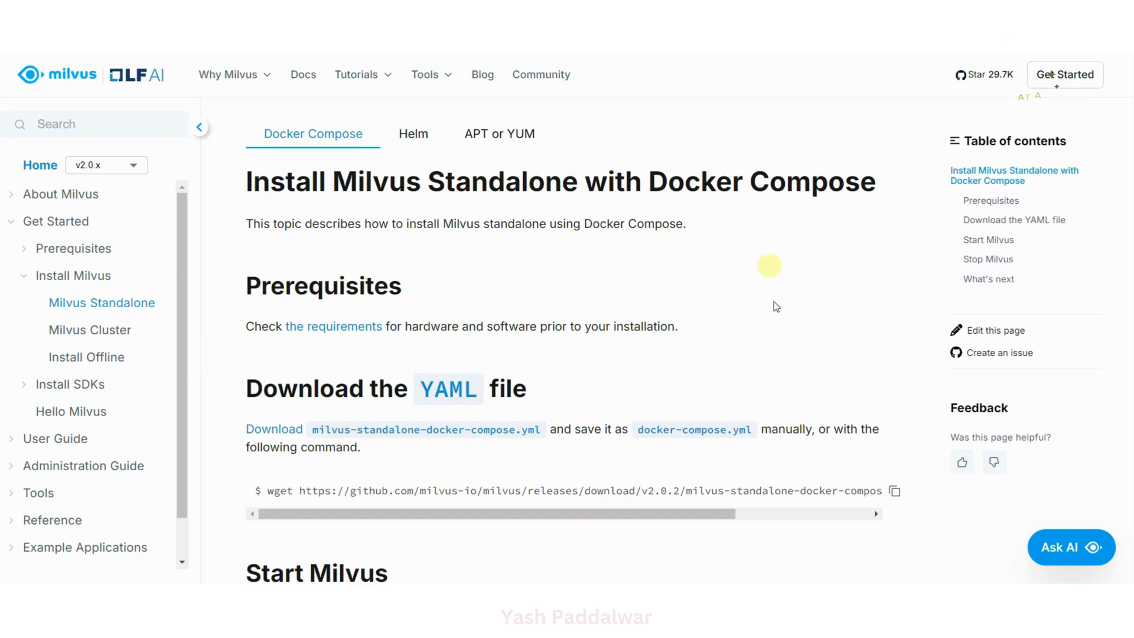
# - Download milvus-standalone-docker-compose.yml from the Download the YAML file section
pyautogui.scroll(-3)
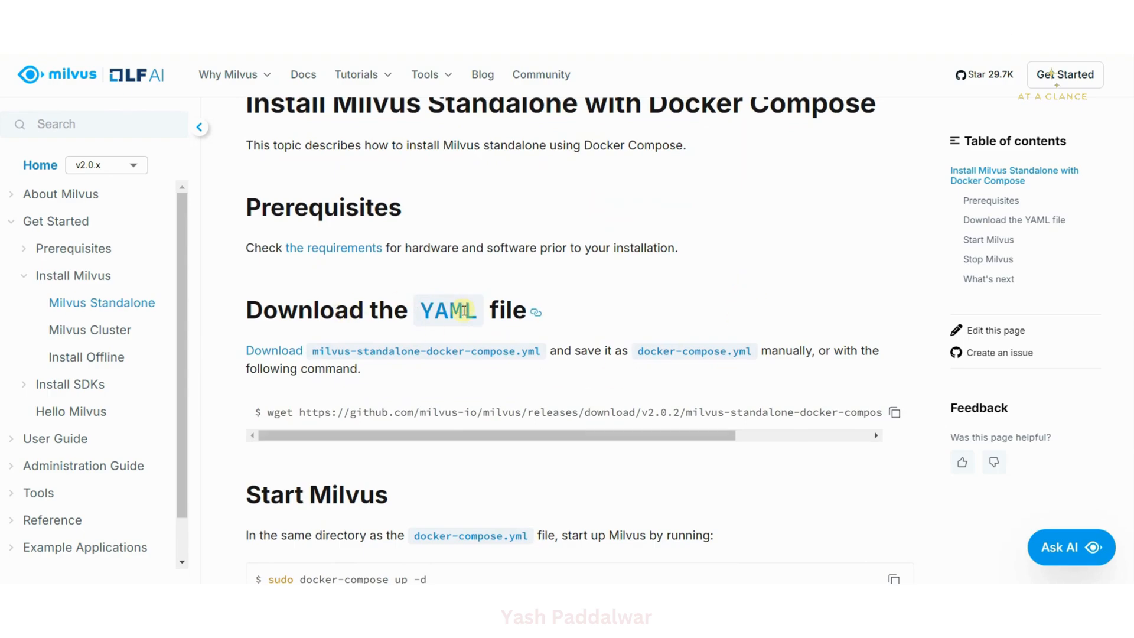
pyautogui.scroll(-3)
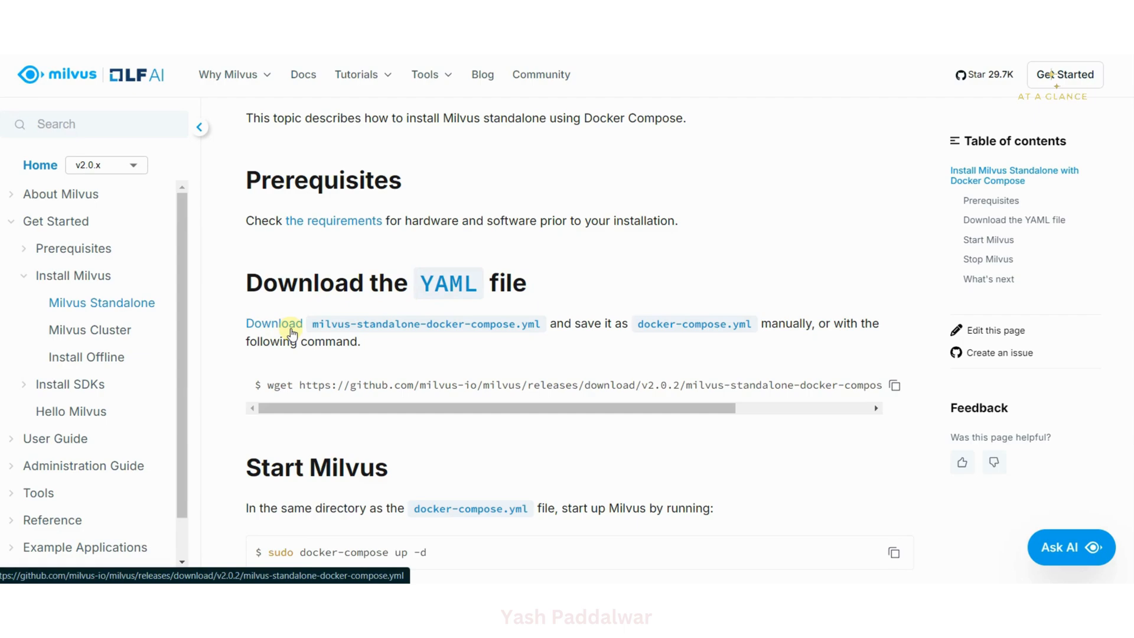
pyautogui.moveTo(305, 379)
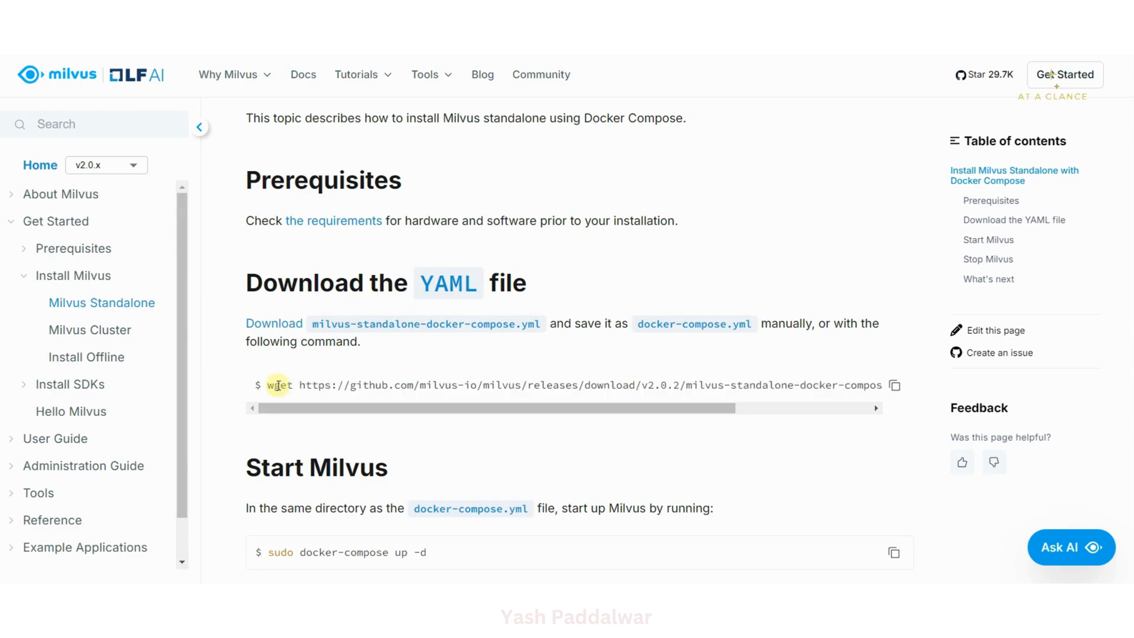
pyautogui.moveTo(274, 324)
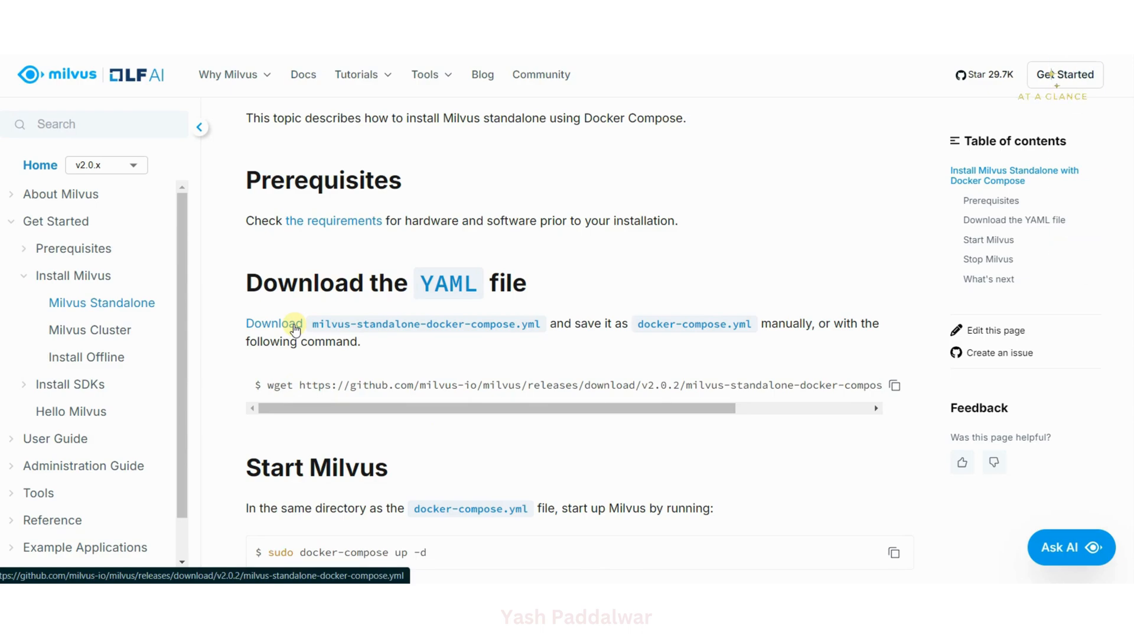
pyautogui.click(273, 324)
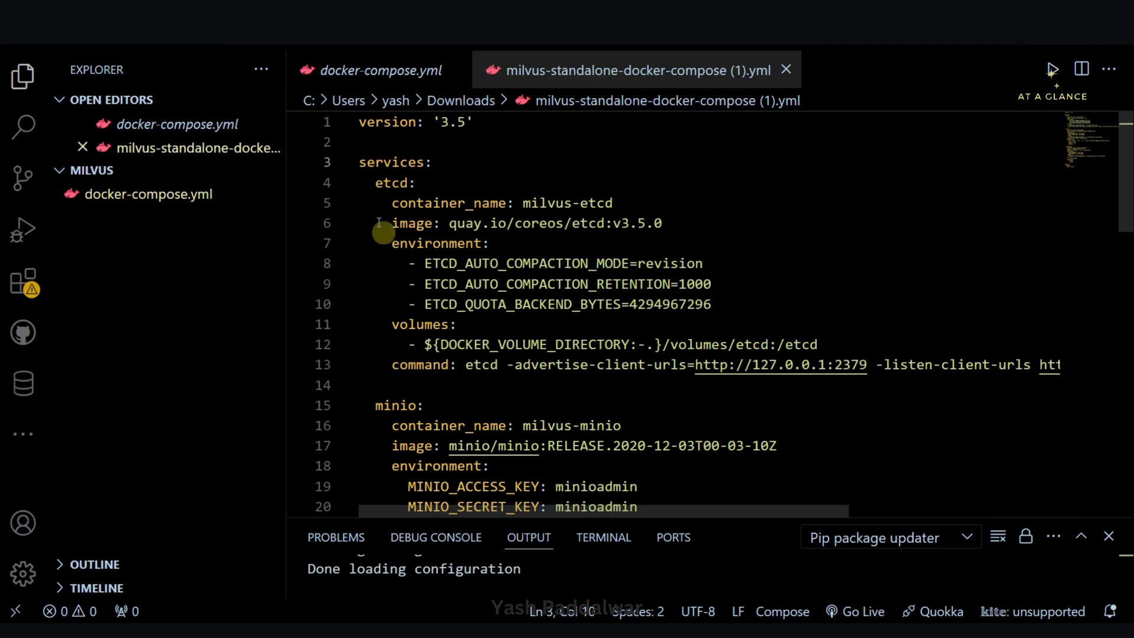
pyautogui.moveTo(392, 182)
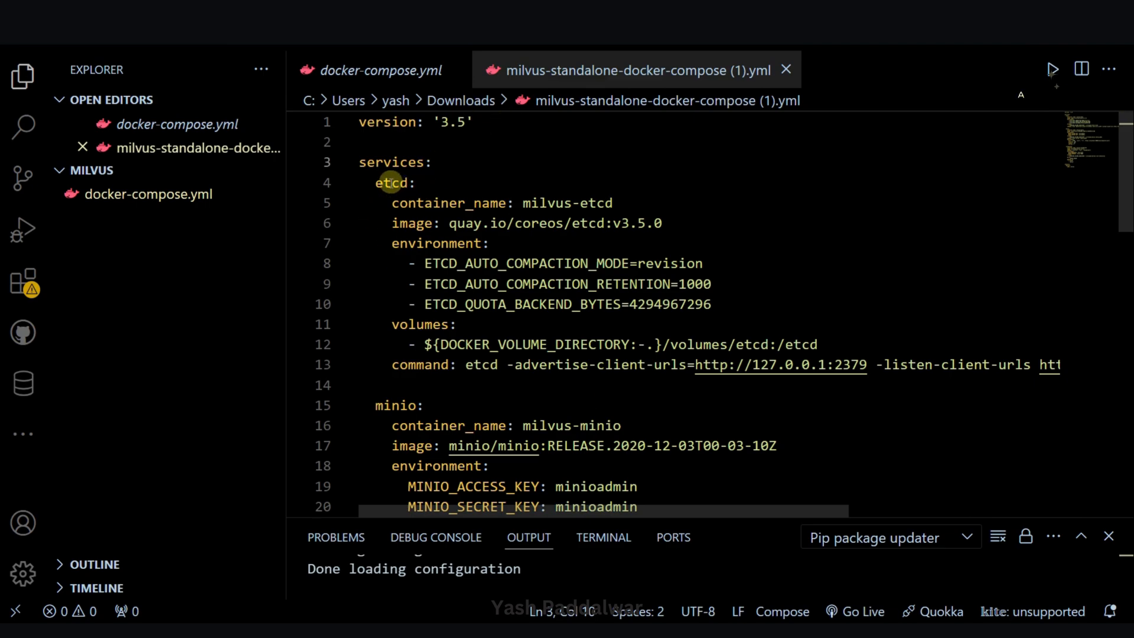
# - Inspect the etcd service in the downloaded compose file, then close its editor tab
pyautogui.moveTo(375, 182); pyautogui.dragTo(418, 272)
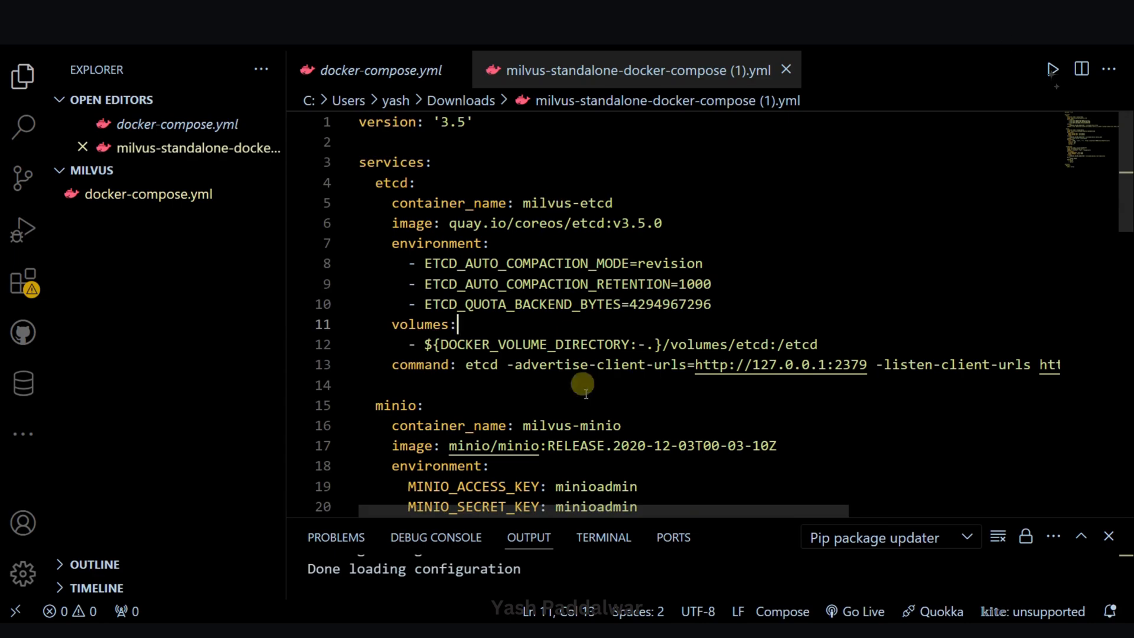
pyautogui.doubleClick(637, 224)
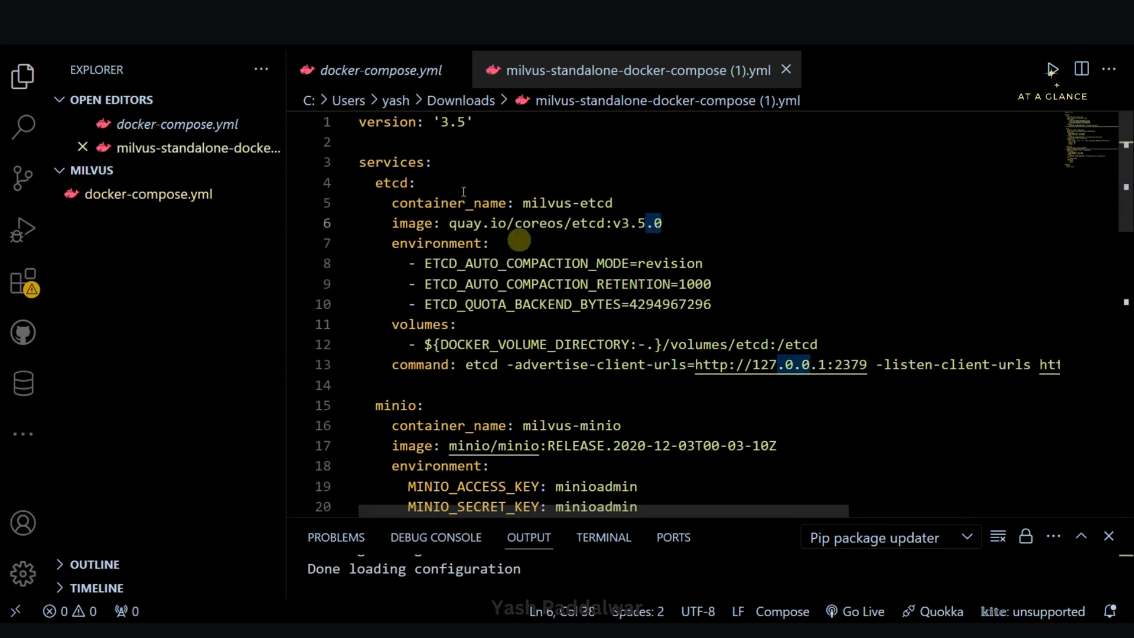
pyautogui.click(379, 69)
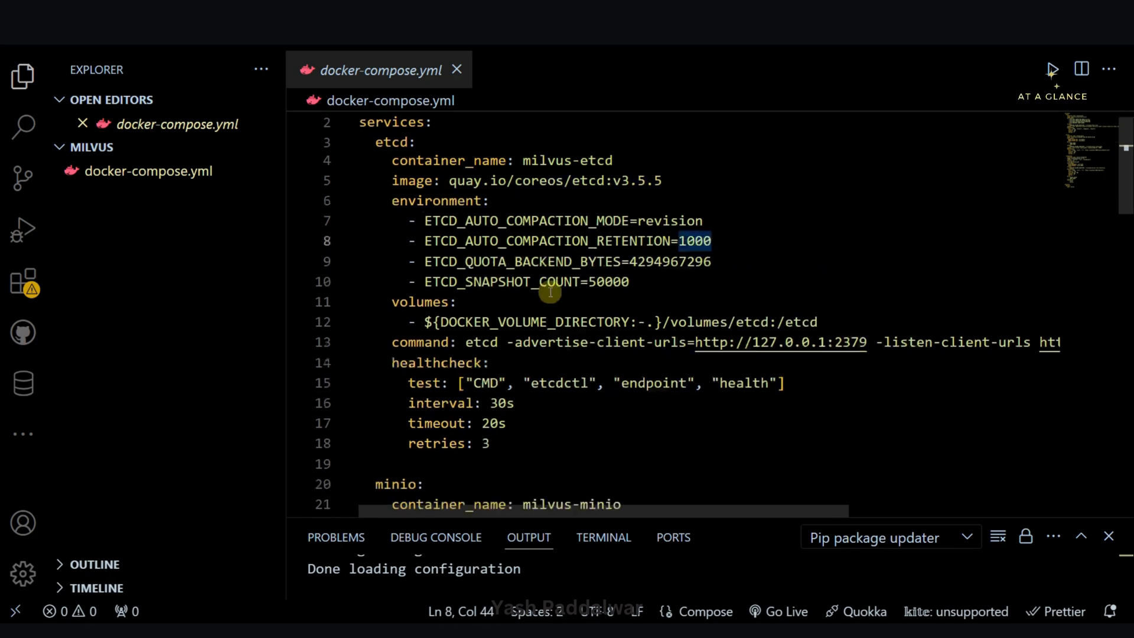
pyautogui.scroll(-3)
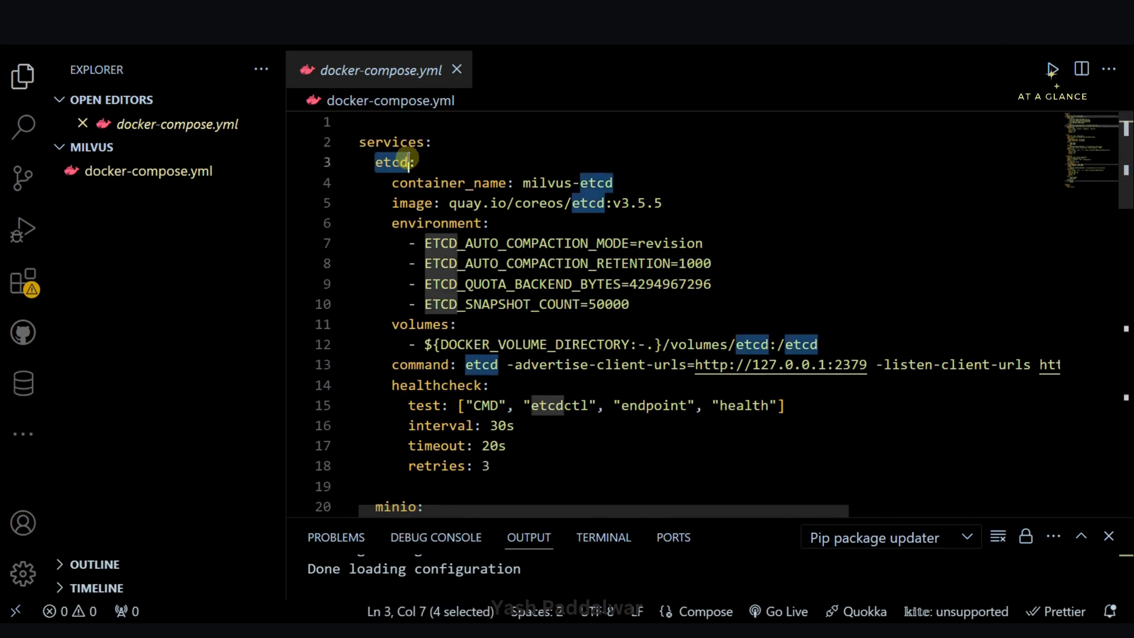
pyautogui.moveTo(398, 251)
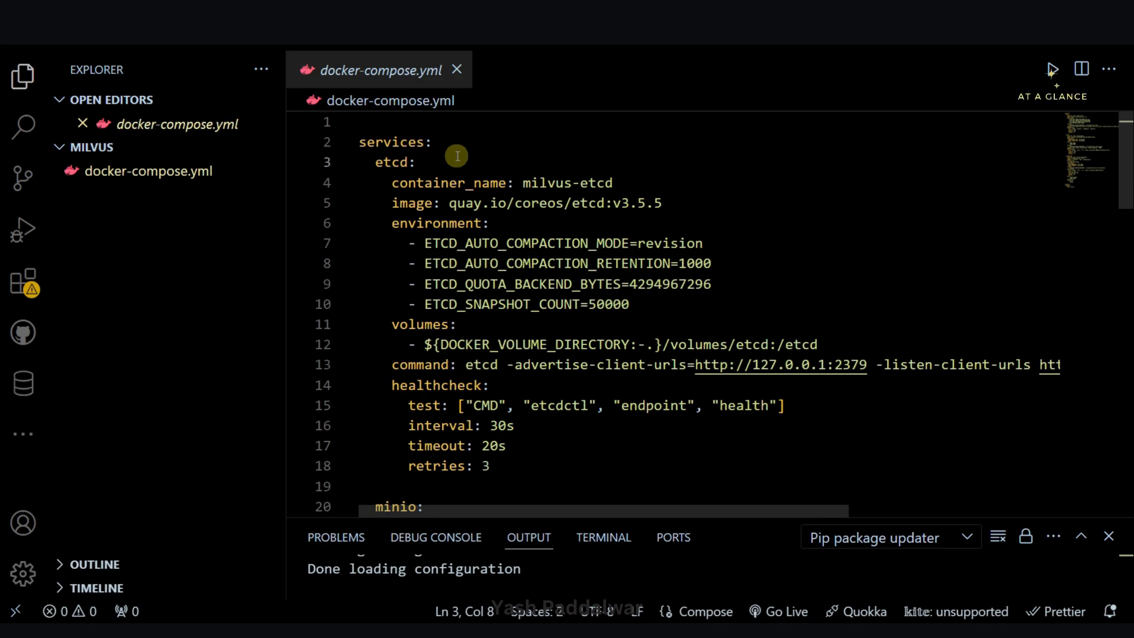
pyautogui.click(417, 162)
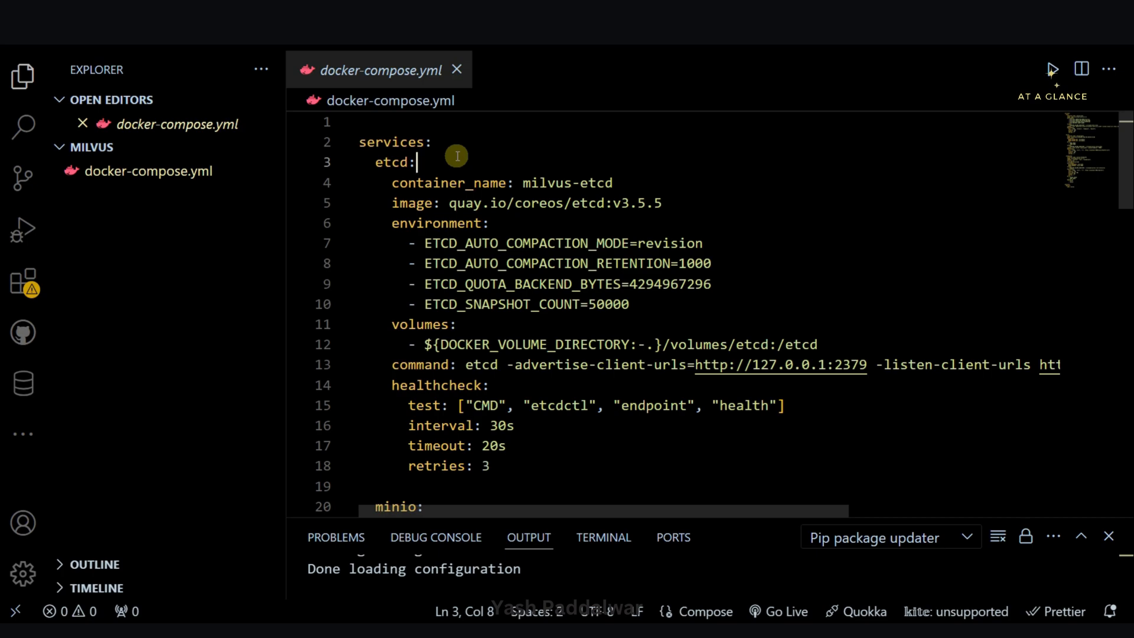
pyautogui.doubleClick(440, 223)
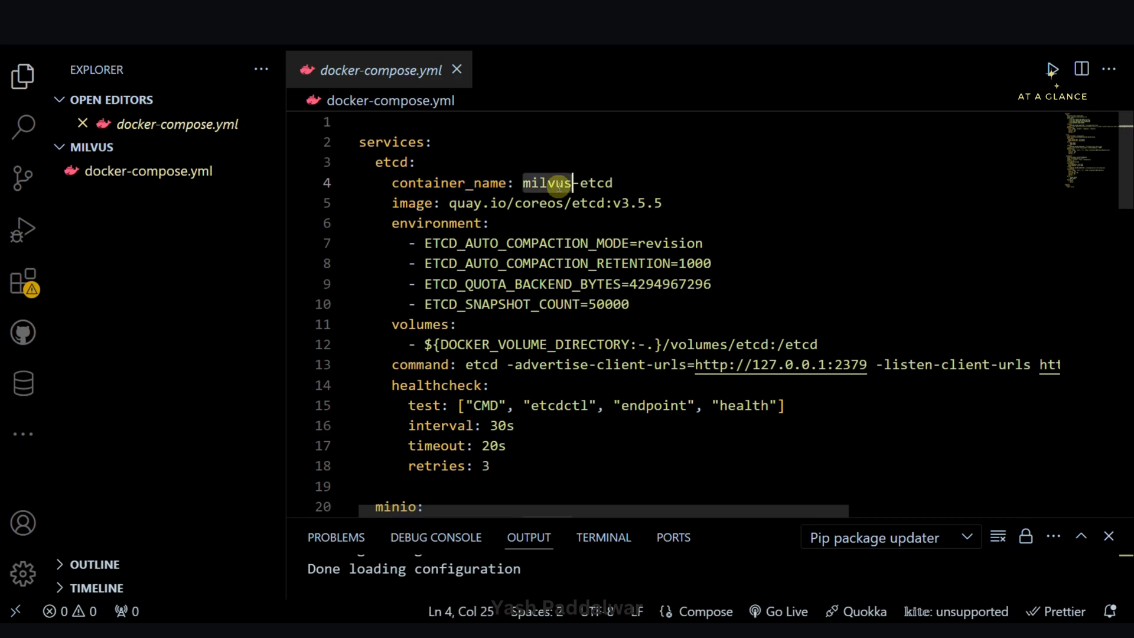
pyautogui.doubleClick(414, 203)
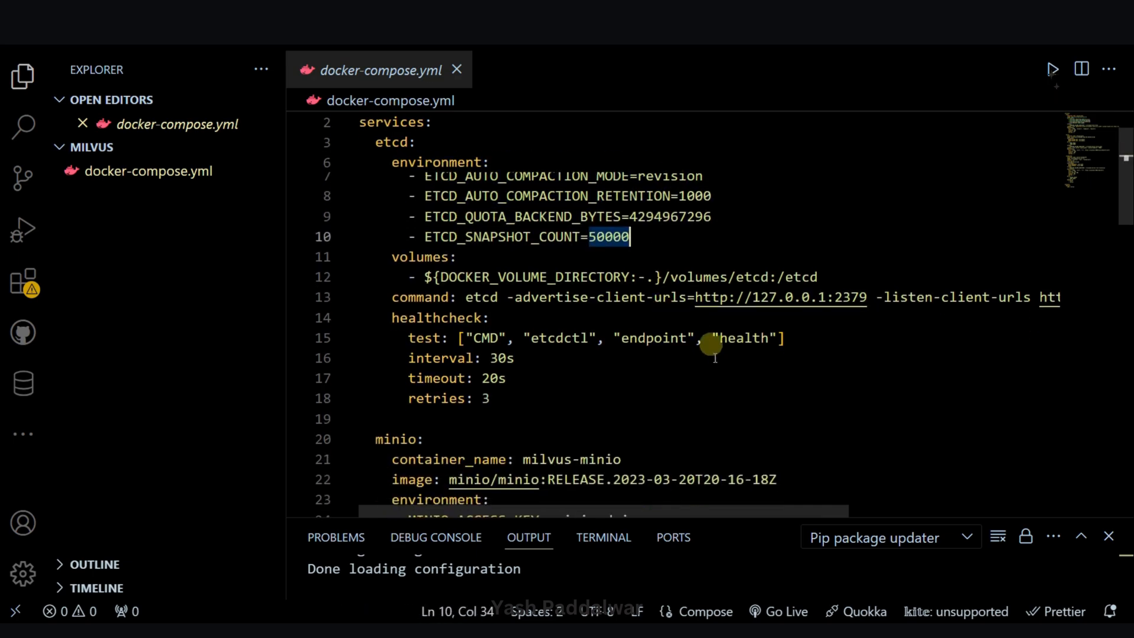
pyautogui.doubleClick(419, 256)
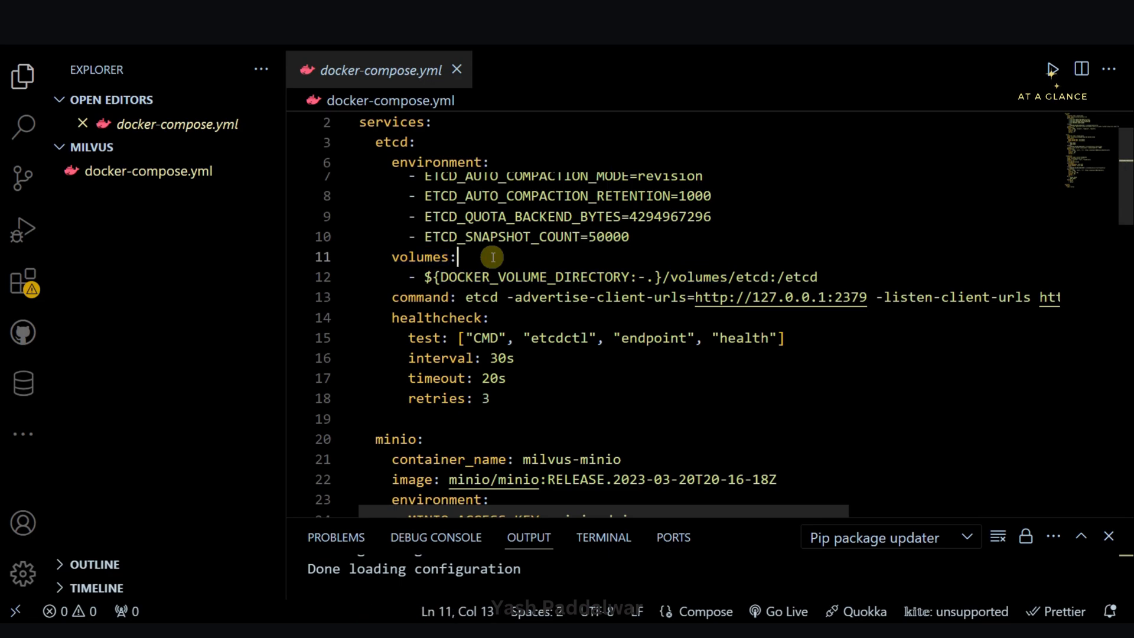
pyautogui.doubleClick(436, 251)
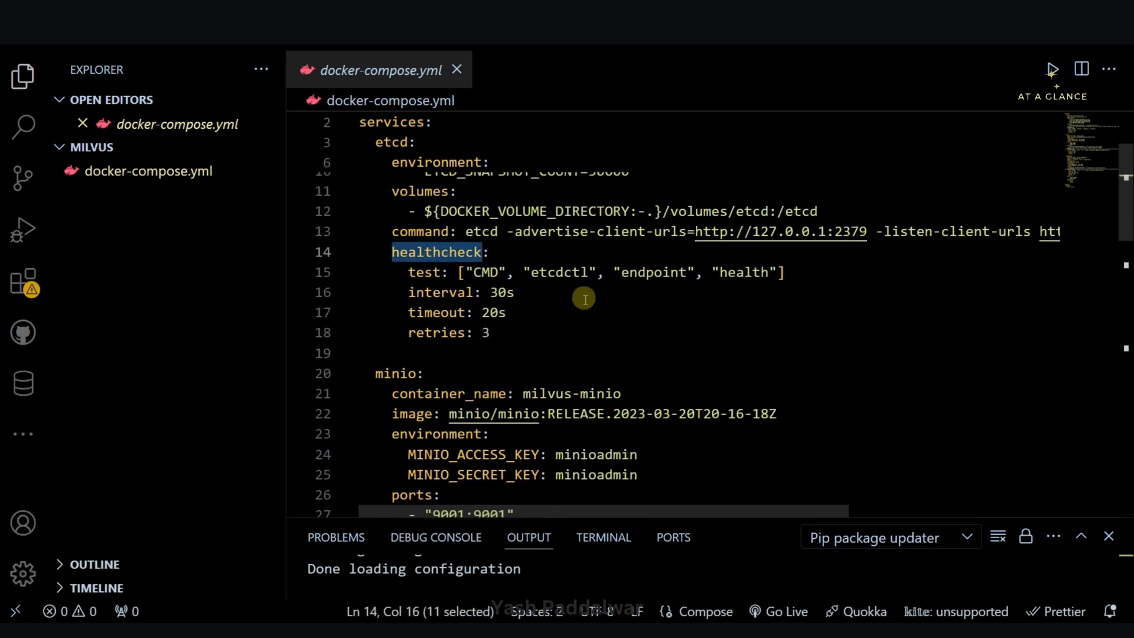
pyautogui.moveTo(609, 331)
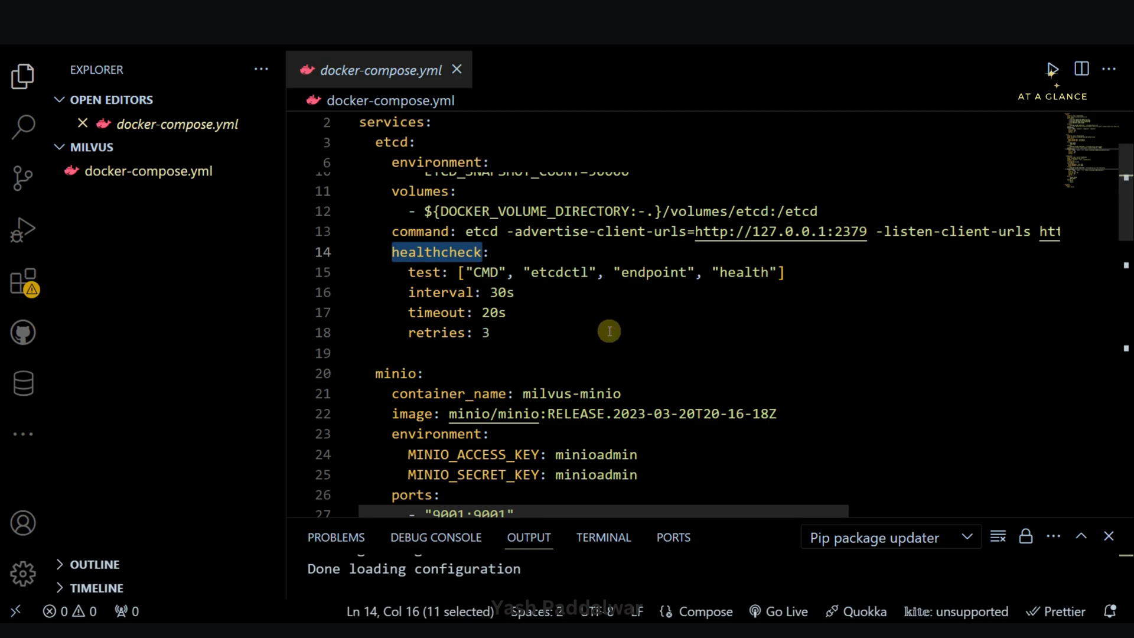
pyautogui.moveTo(764, 310)
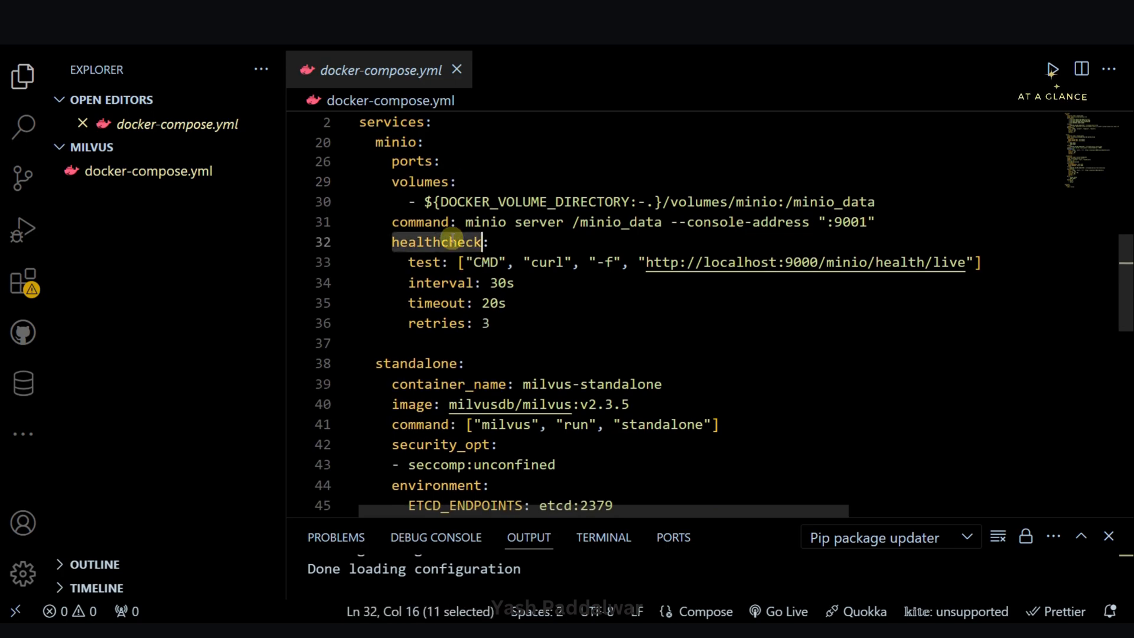
# - Review the standalone service and its milvusdb image name in docker-compose.yml
pyautogui.scroll(-3)
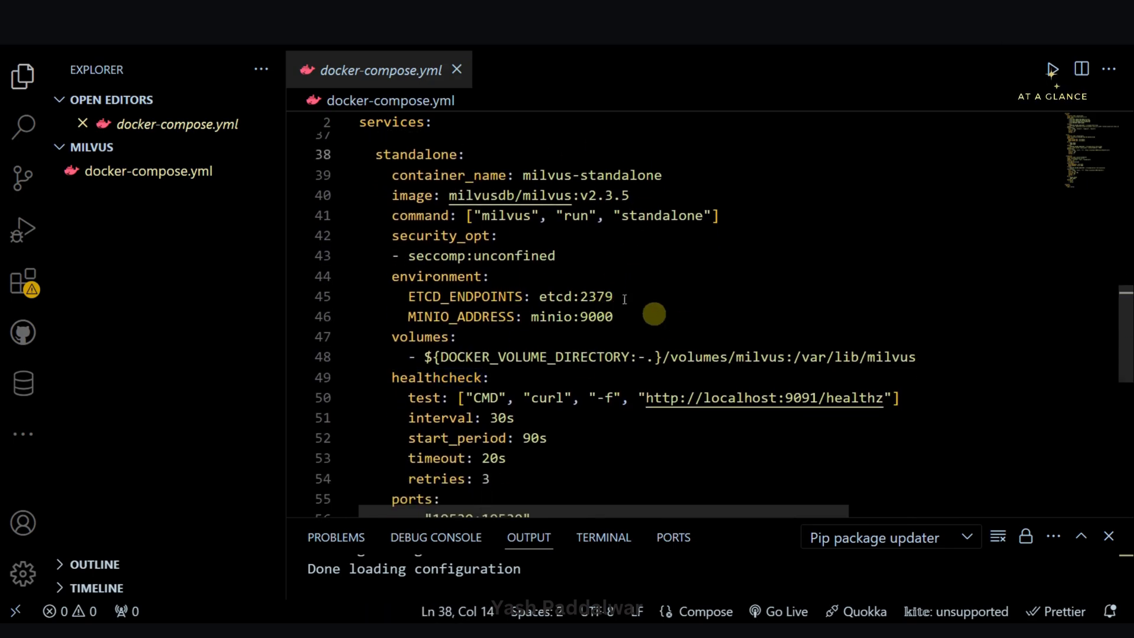
pyautogui.doubleClick(477, 194)
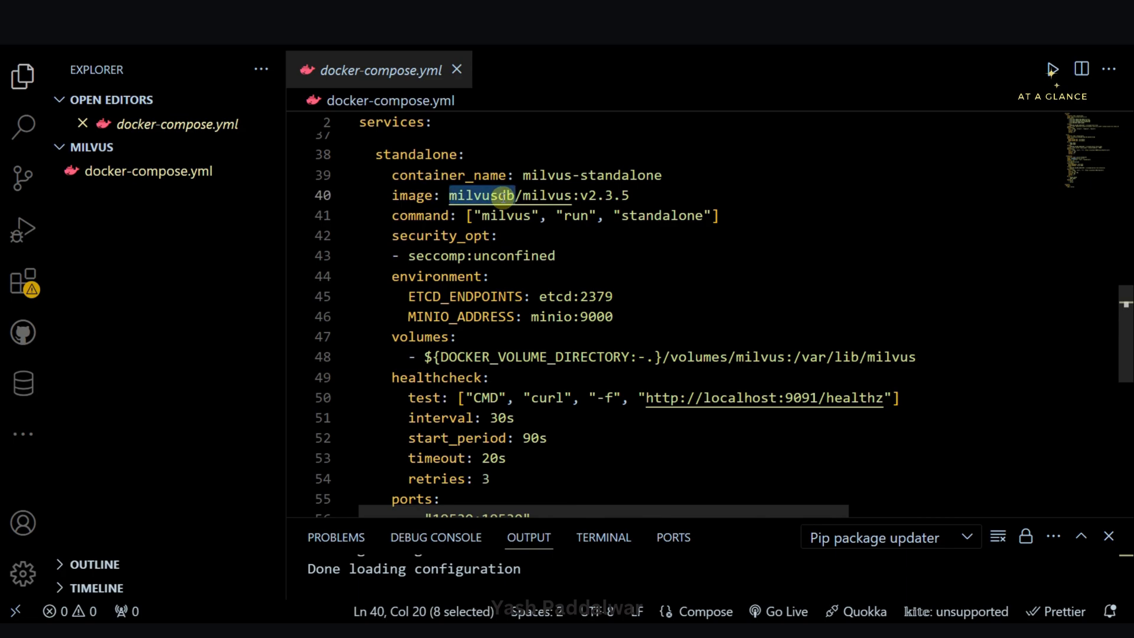
pyautogui.moveTo(587, 356)
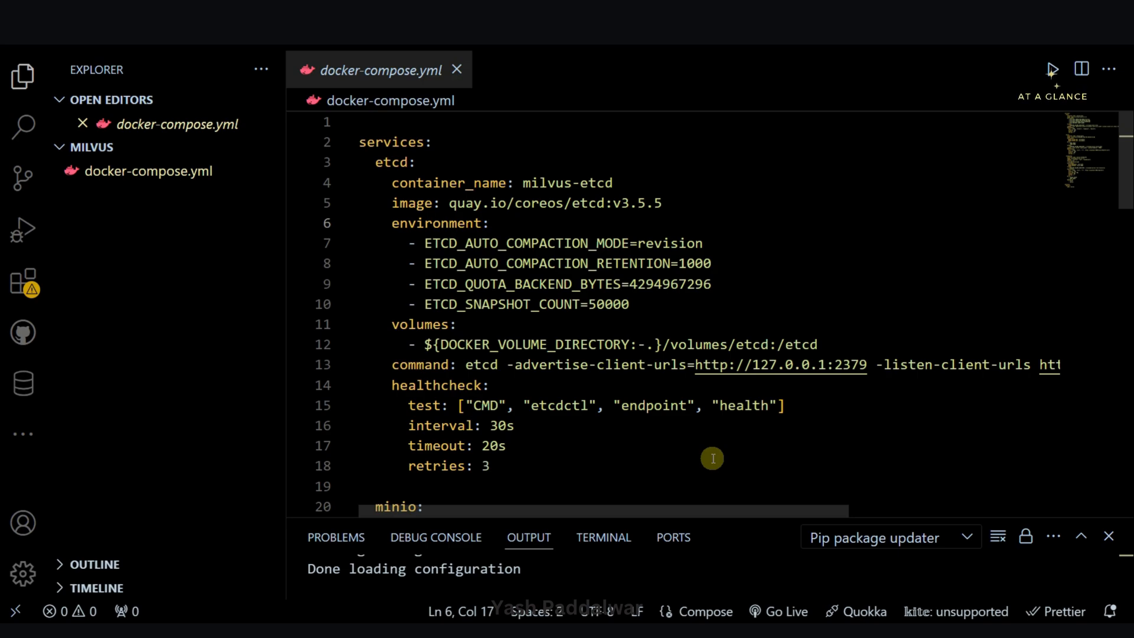
pyautogui.doubleClick(641, 203)
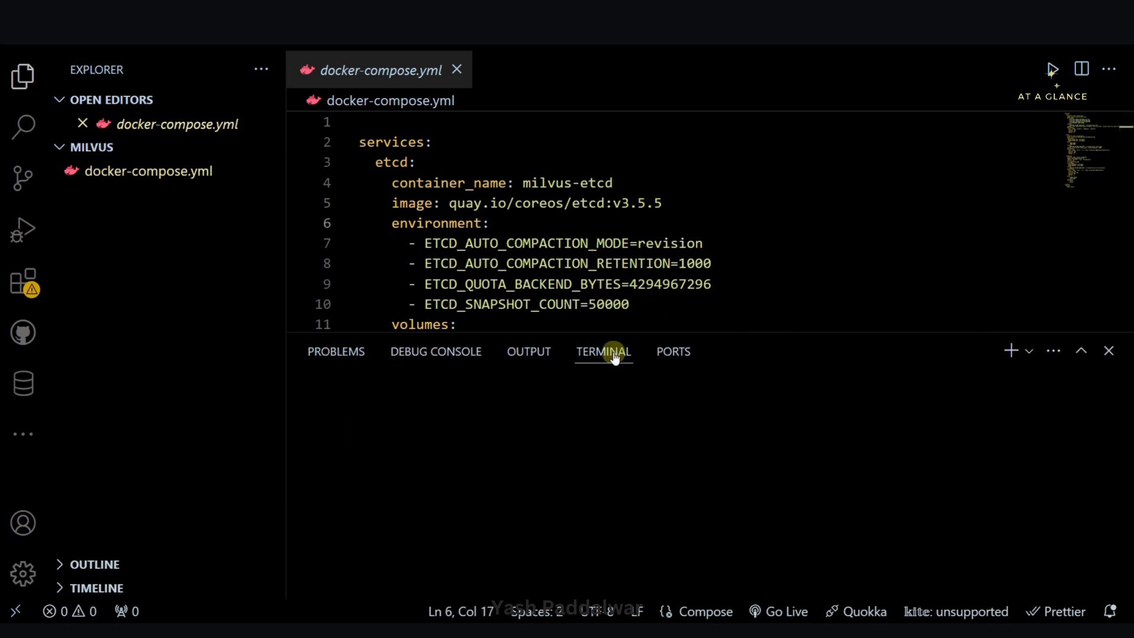
# - Run docker-compose up -d in the terminal, which fails to reach the Docker engine
pyautogui.click(604, 352)
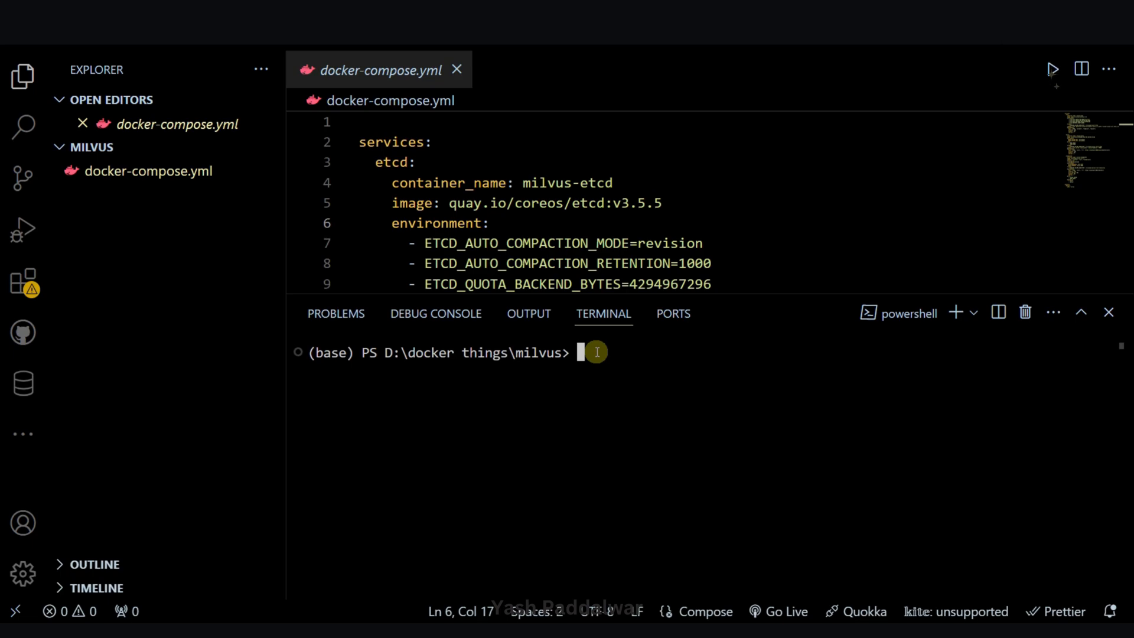
pyautogui.moveTo(670, 468)
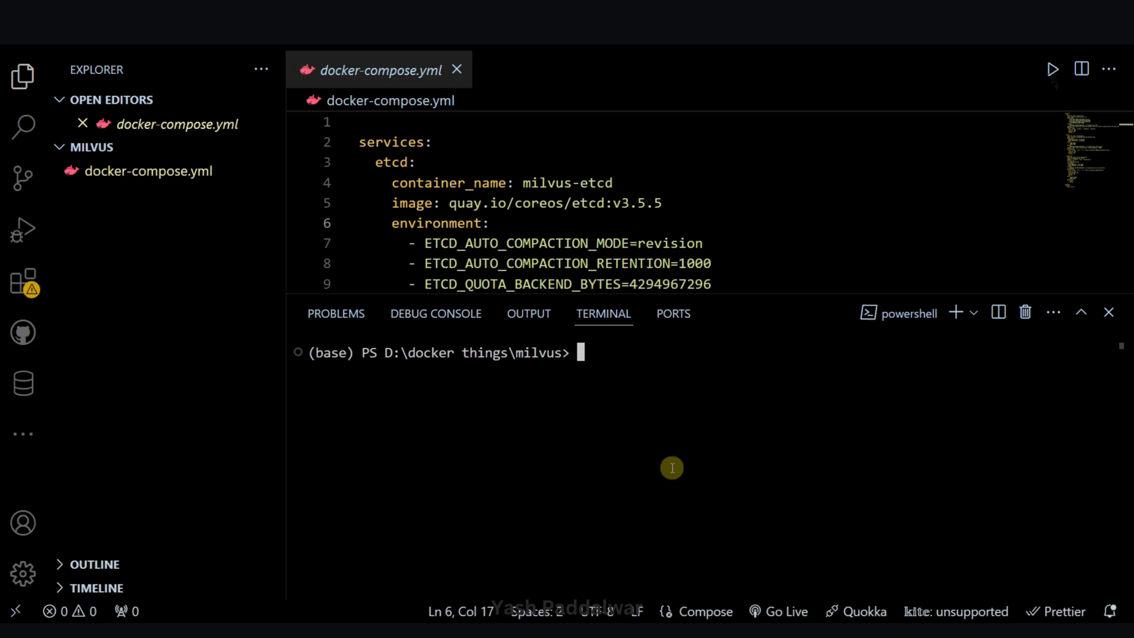
pyautogui.write('docker-co')
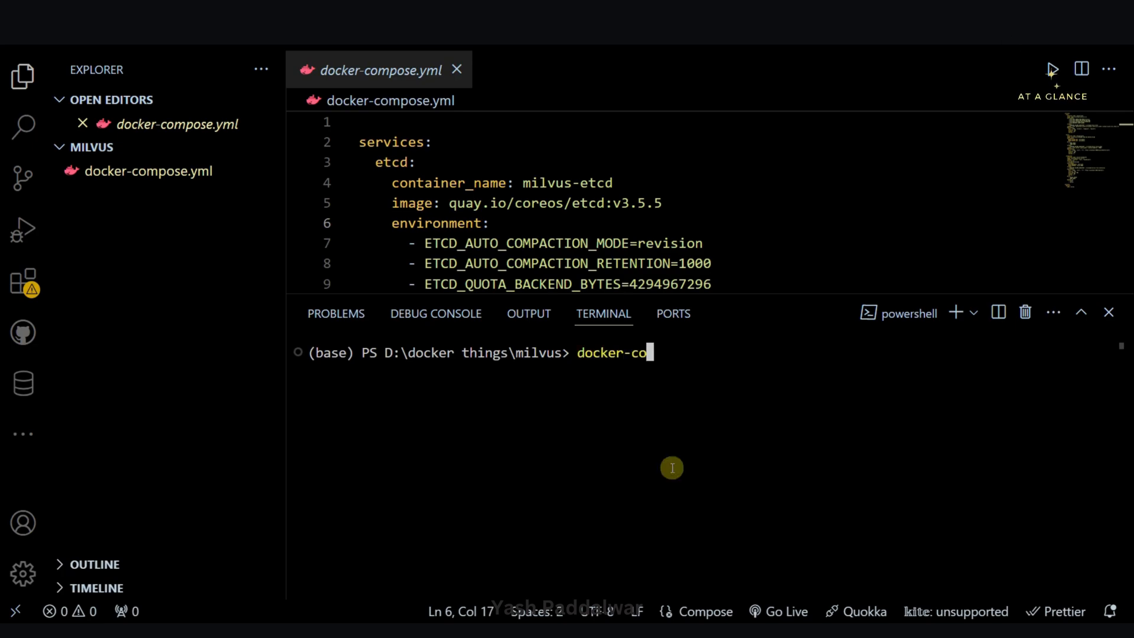
pyautogui.write('mpose u')
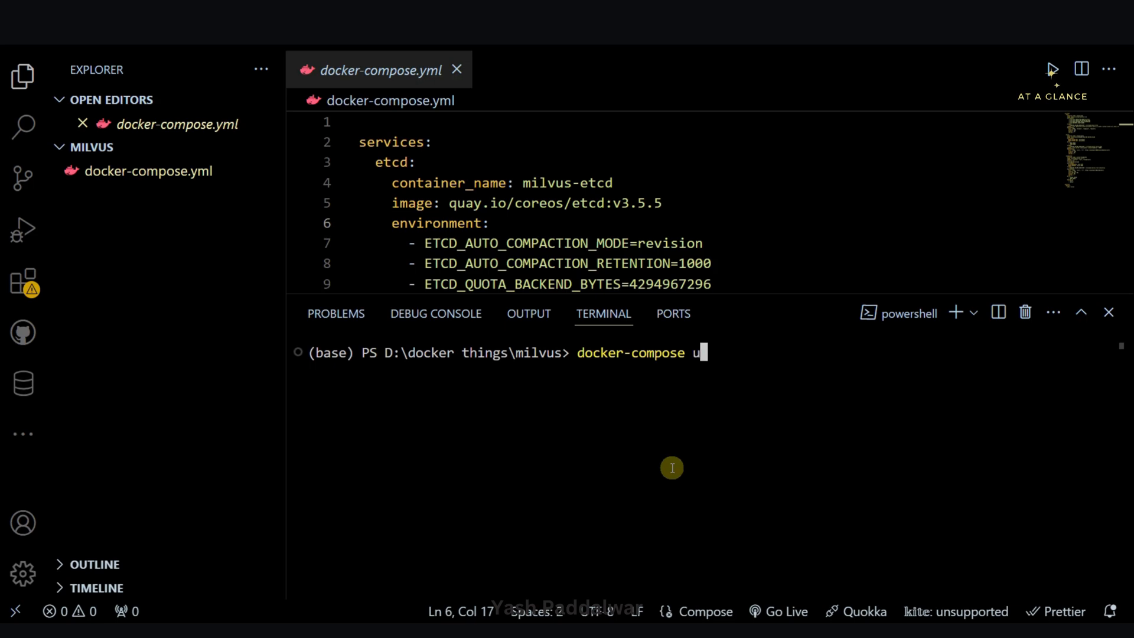
pyautogui.write('p -d')
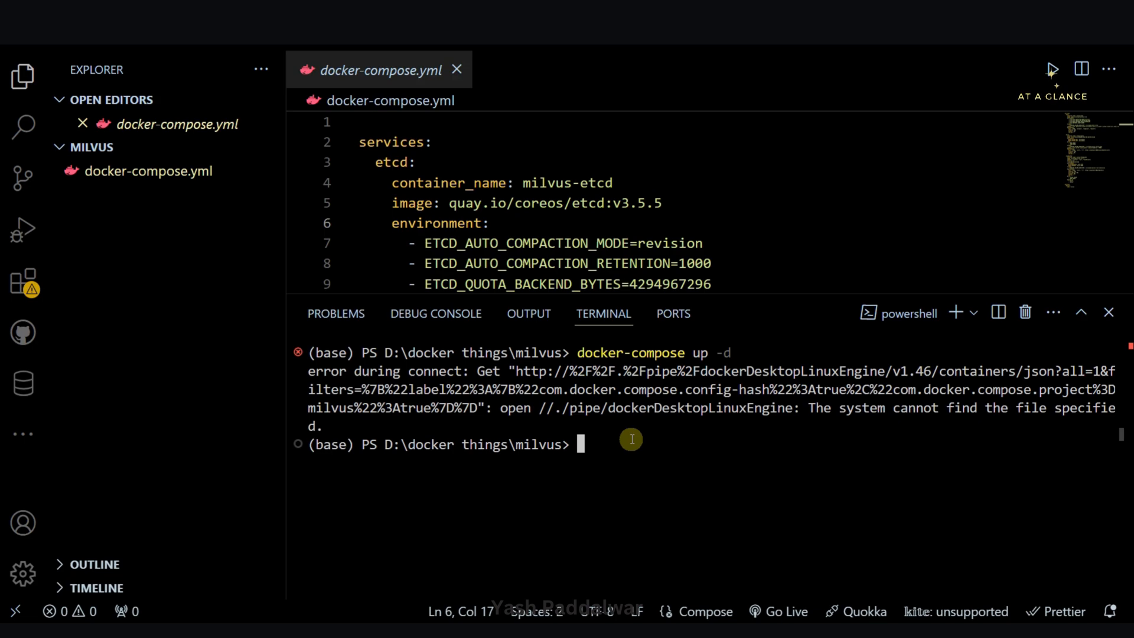
pyautogui.moveTo(162, 616)
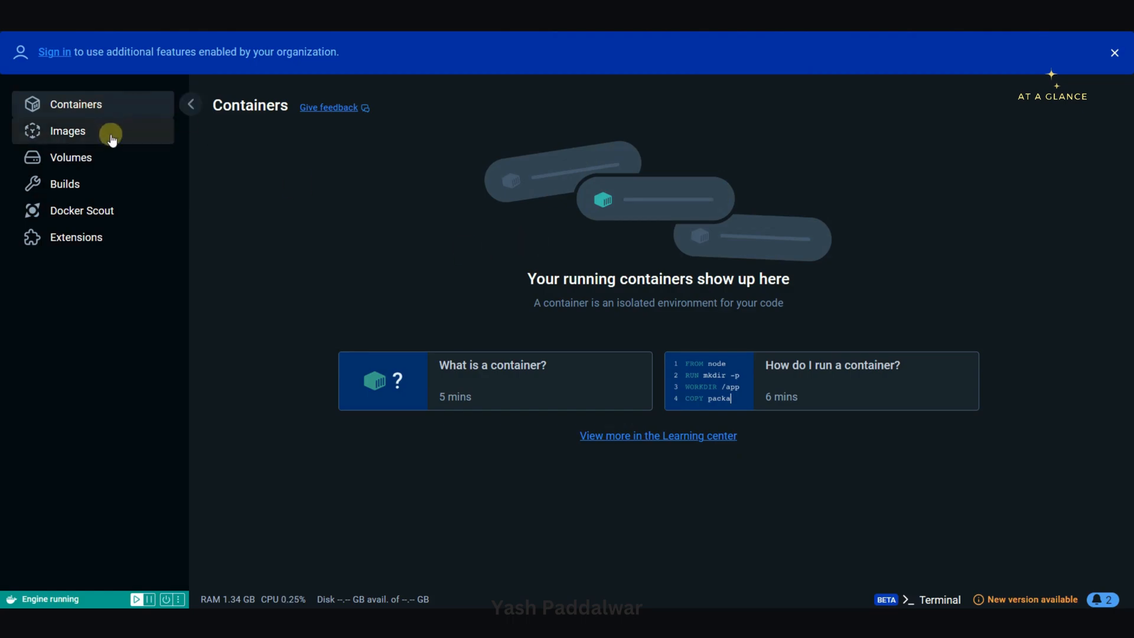
# - View the locally stored images in Docker Desktop once the engine is running
pyautogui.click(67, 131)
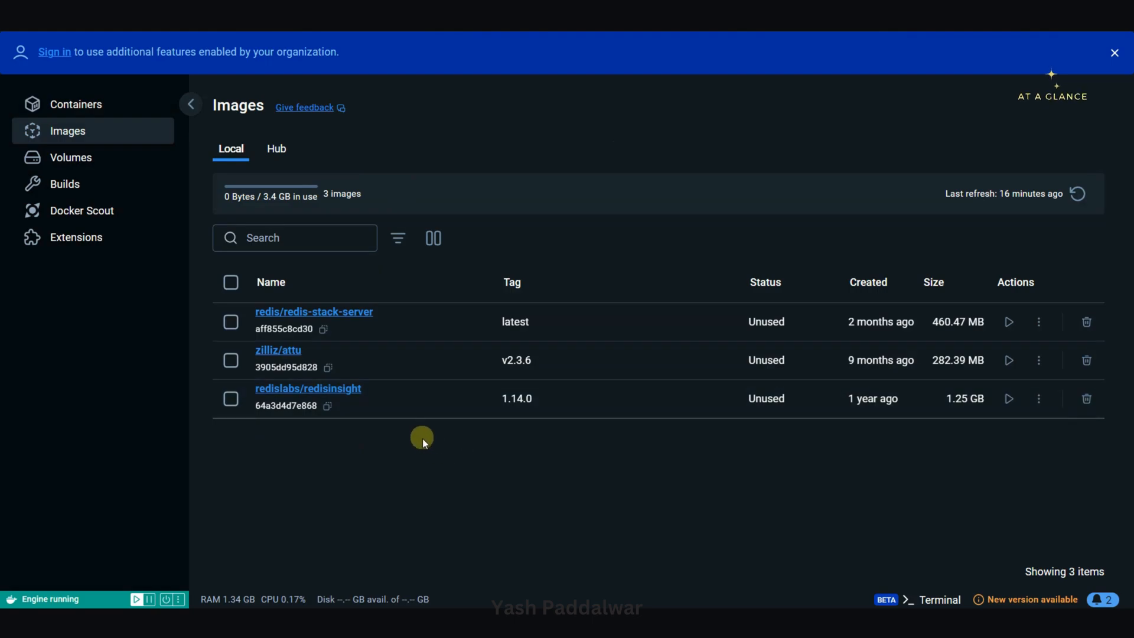
# - Show the Images list in Docker Desktop, containing three unused images
pyautogui.click(75, 104)
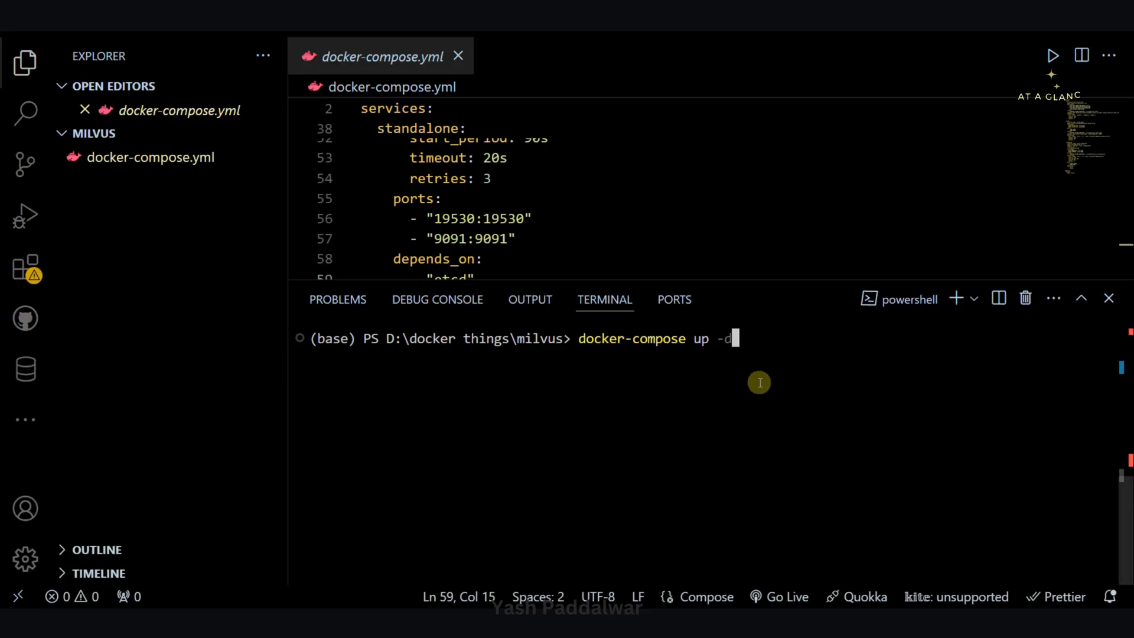
pyautogui.moveTo(752, 337)
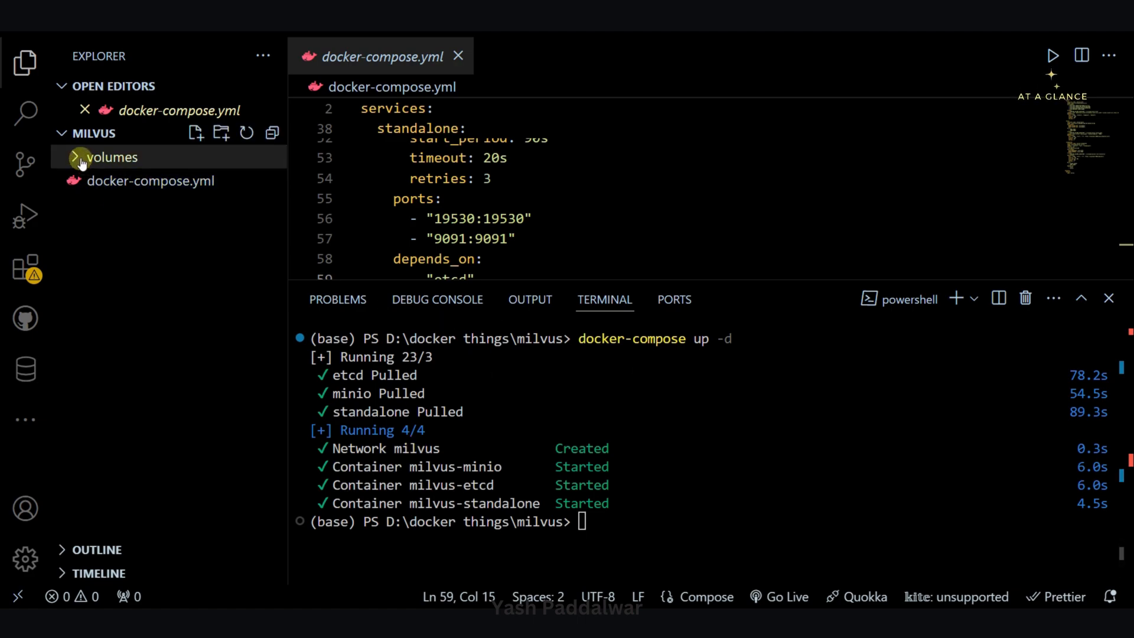
# - Peek at the volumes folder, then run docker ps to list the running Milvus containers
pyautogui.click(110, 157)
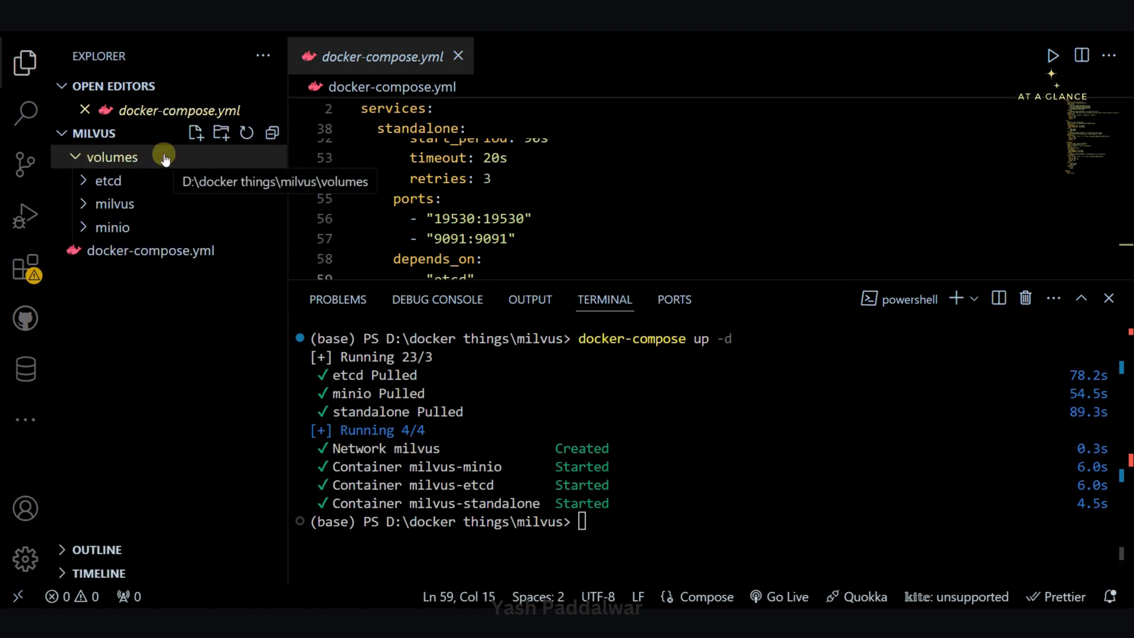
pyautogui.click(111, 157)
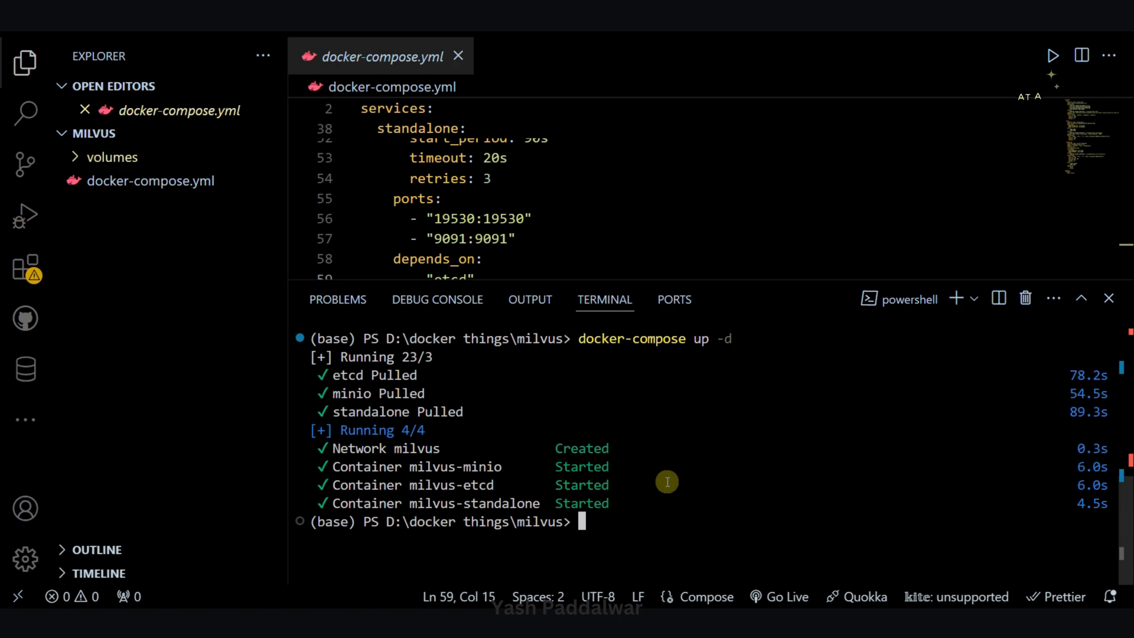
pyautogui.write('docker ps')
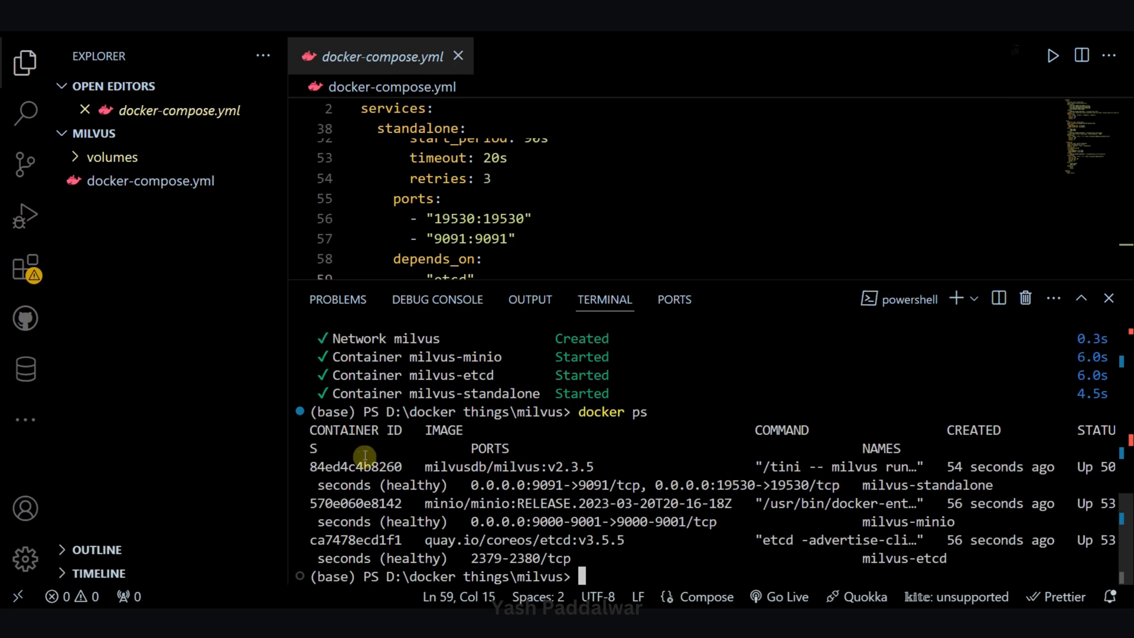
pyautogui.doubleClick(508, 465)
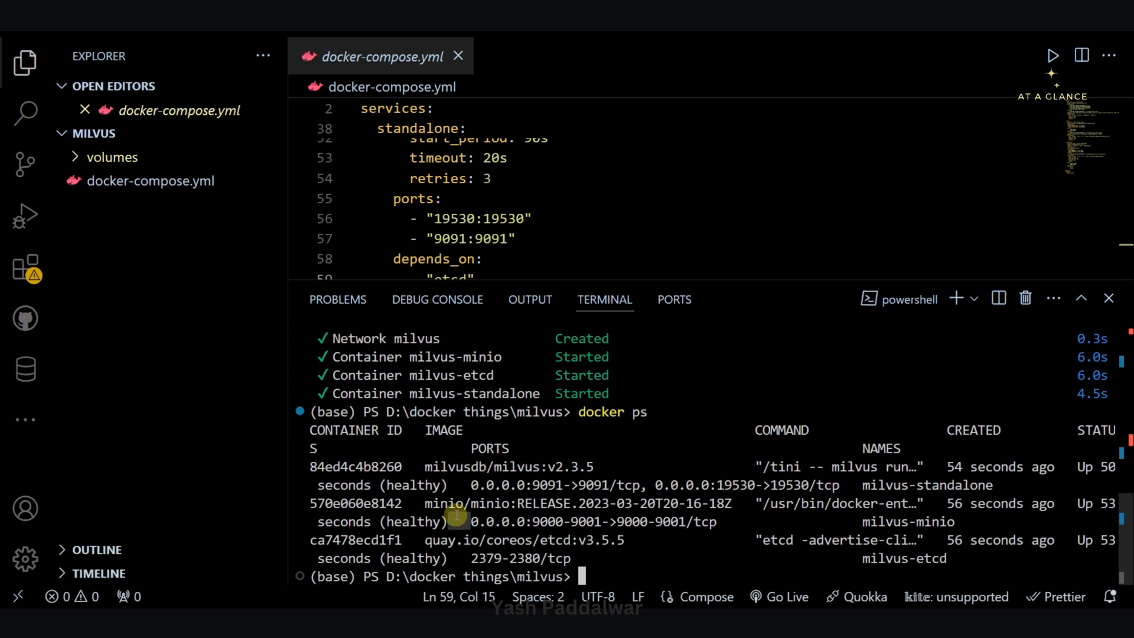
pyautogui.doubleClick(524, 539)
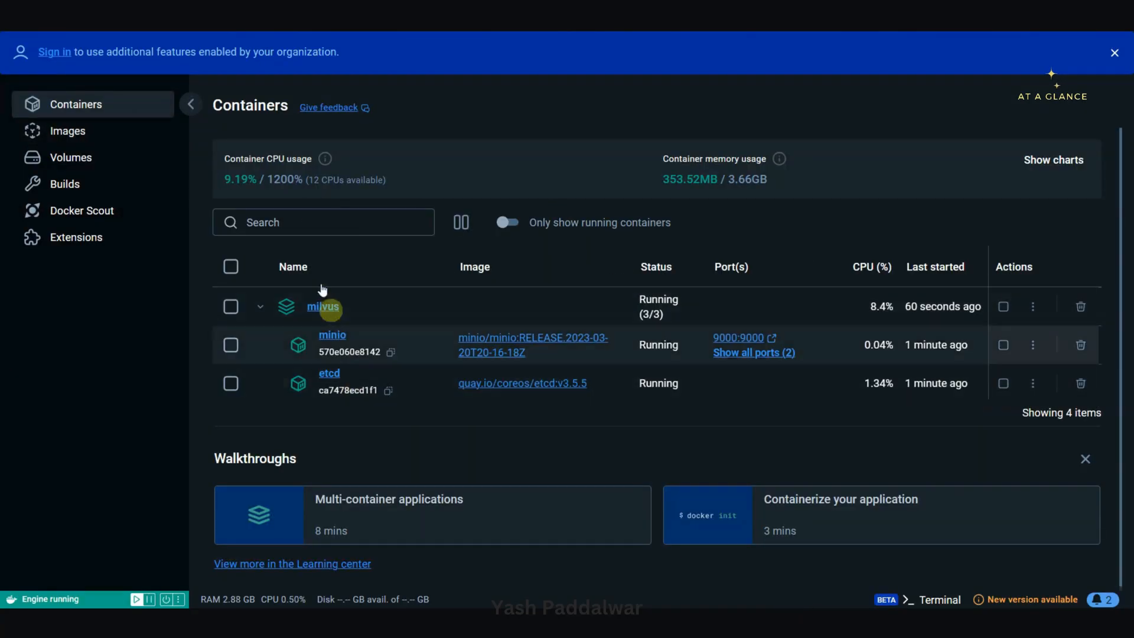
pyautogui.moveTo(547, 428)
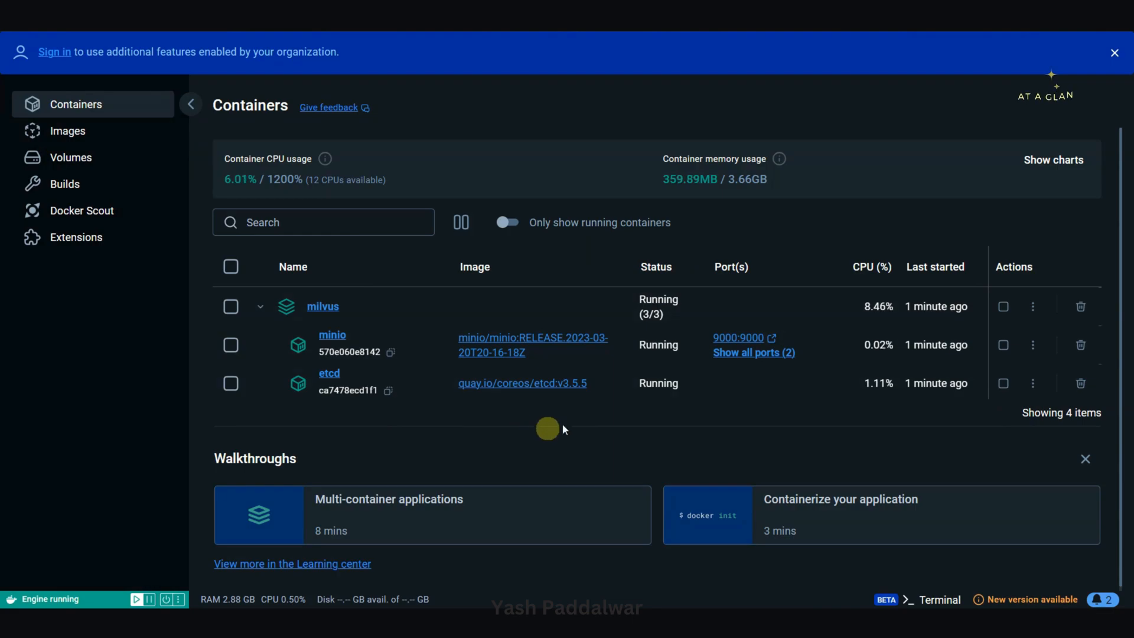
pyautogui.moveTo(744, 214)
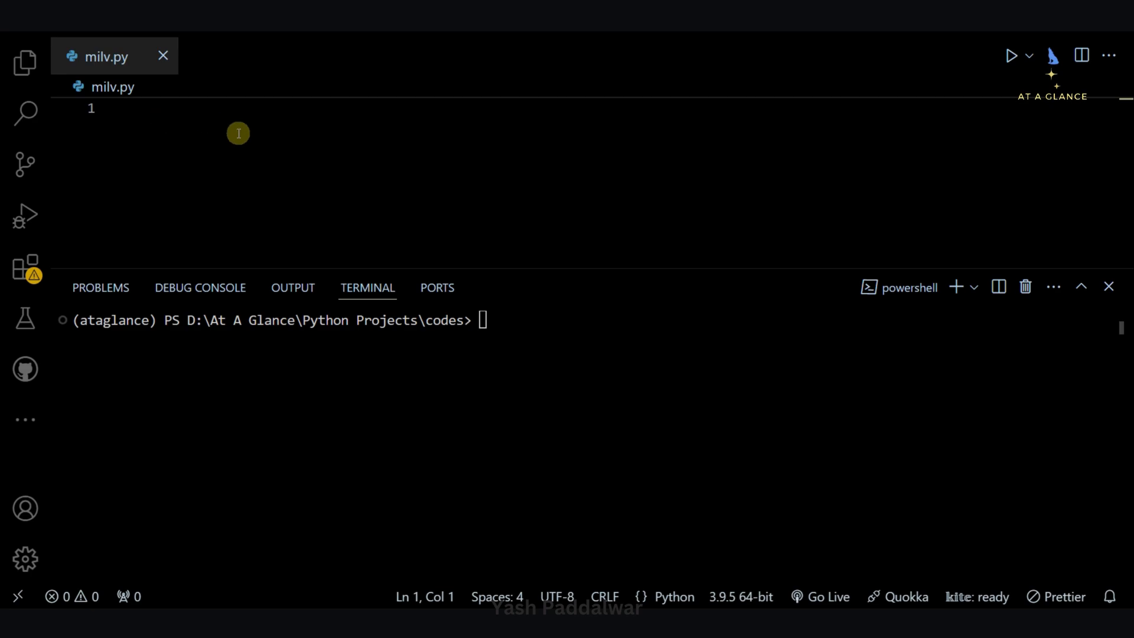
pyautogui.moveTo(354, 160)
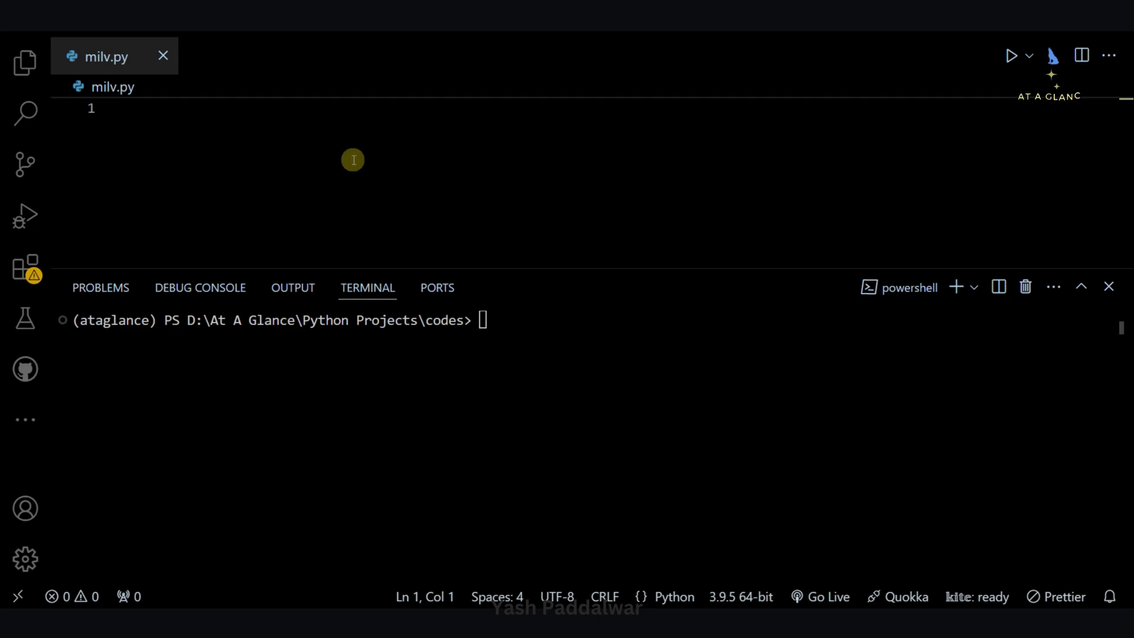
# - Write 'from pymilvus import connections' as the first line of milv.py
pyautogui.write('fr')
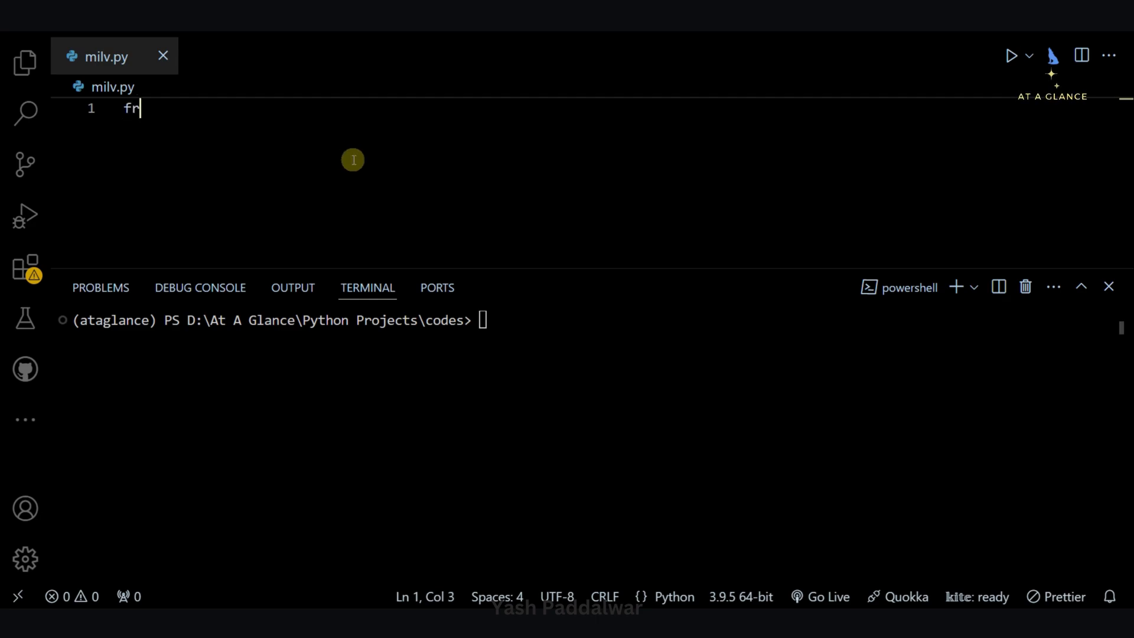
pyautogui.write('om pymilvus')
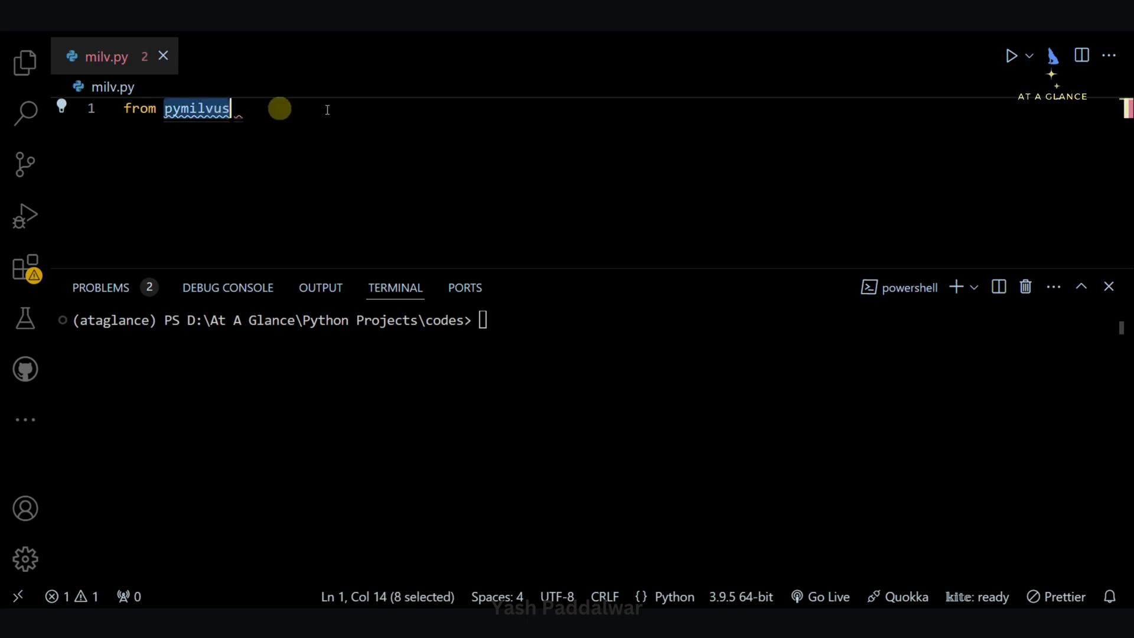
pyautogui.write('import')
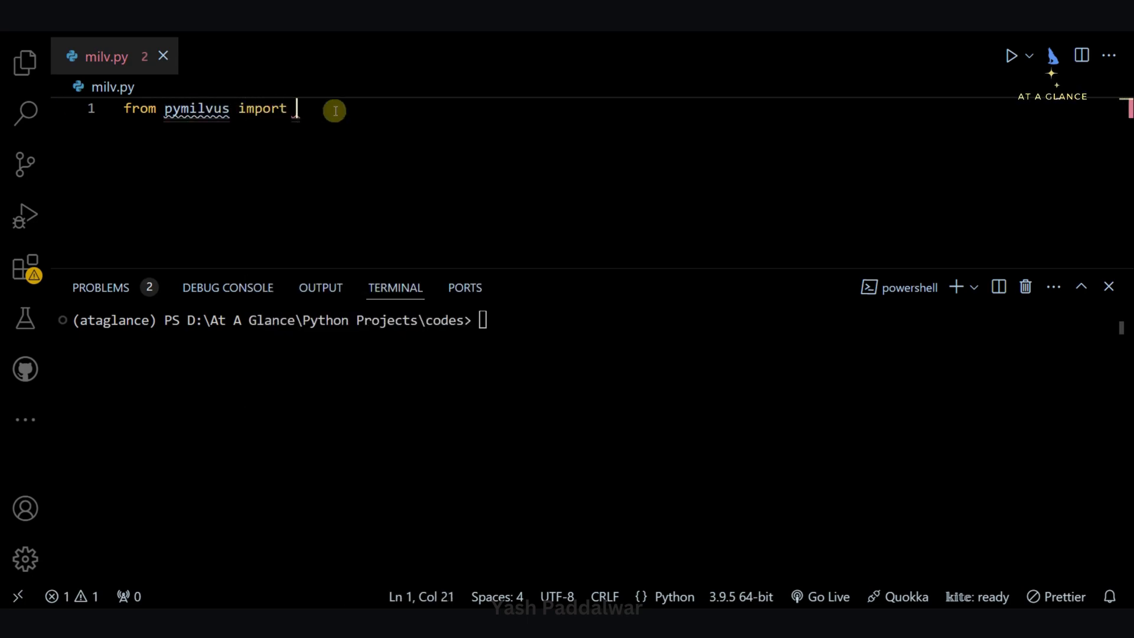
pyautogui.write('connections')
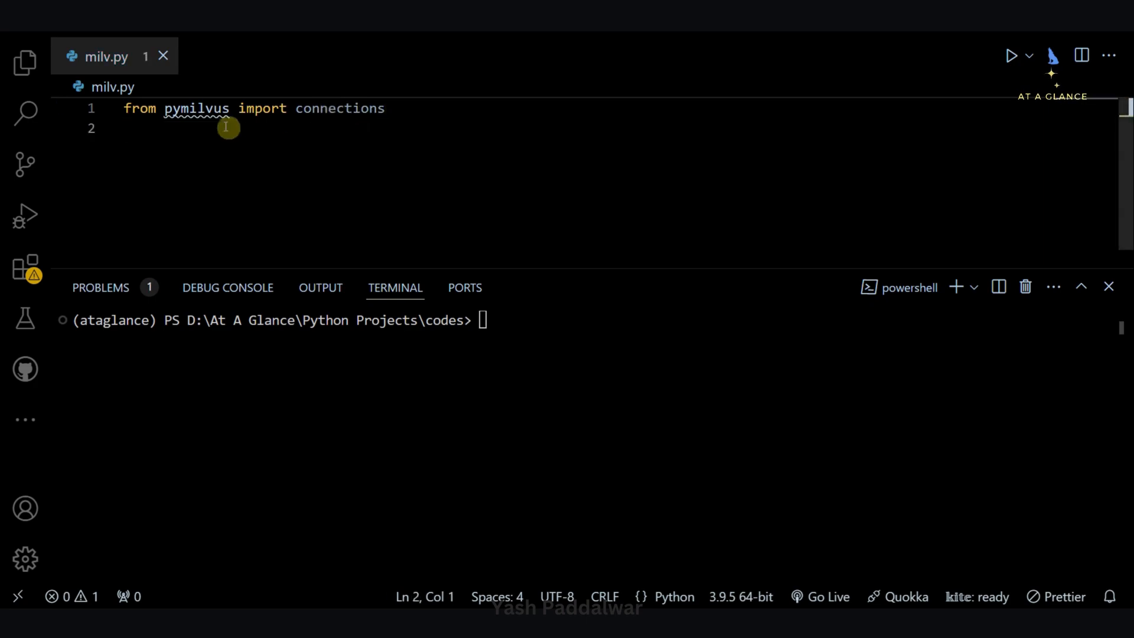
pyautogui.doubleClick(196, 107)
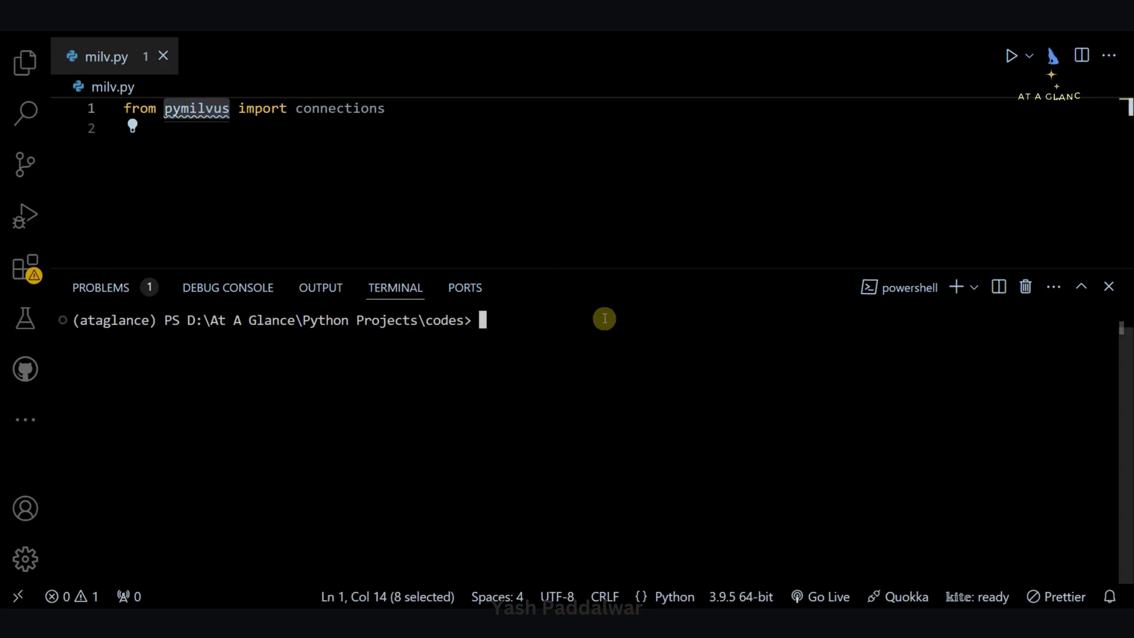
# - Discard a half-typed 'pip install pymilvus', then begin the connections call in milv.py
pyautogui.write('pip install')
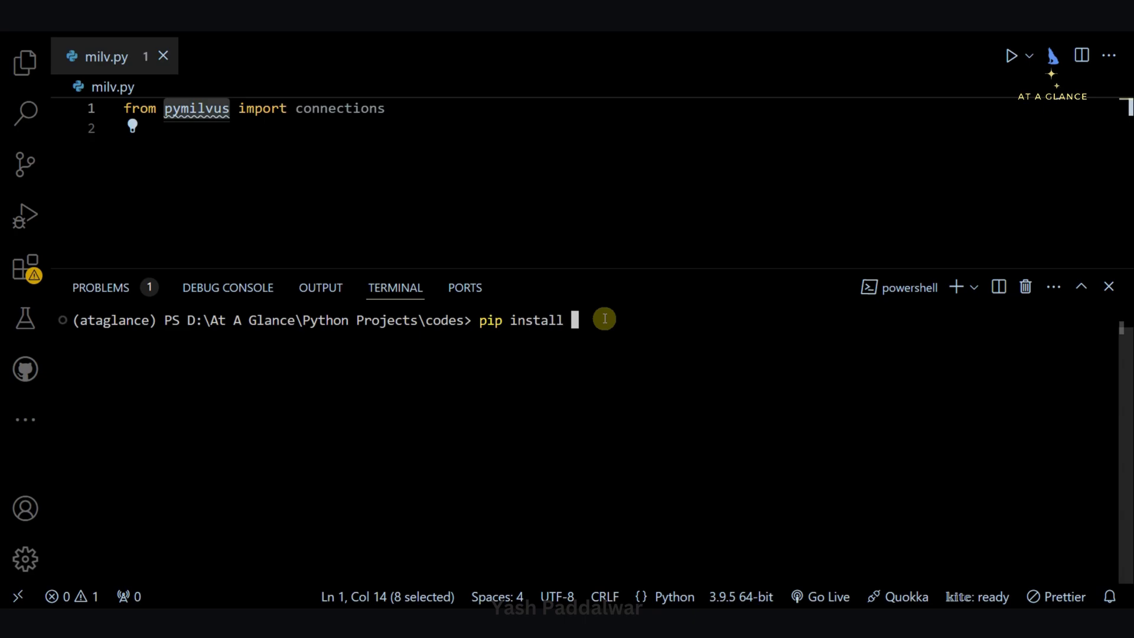
pyautogui.write('pymilvus')
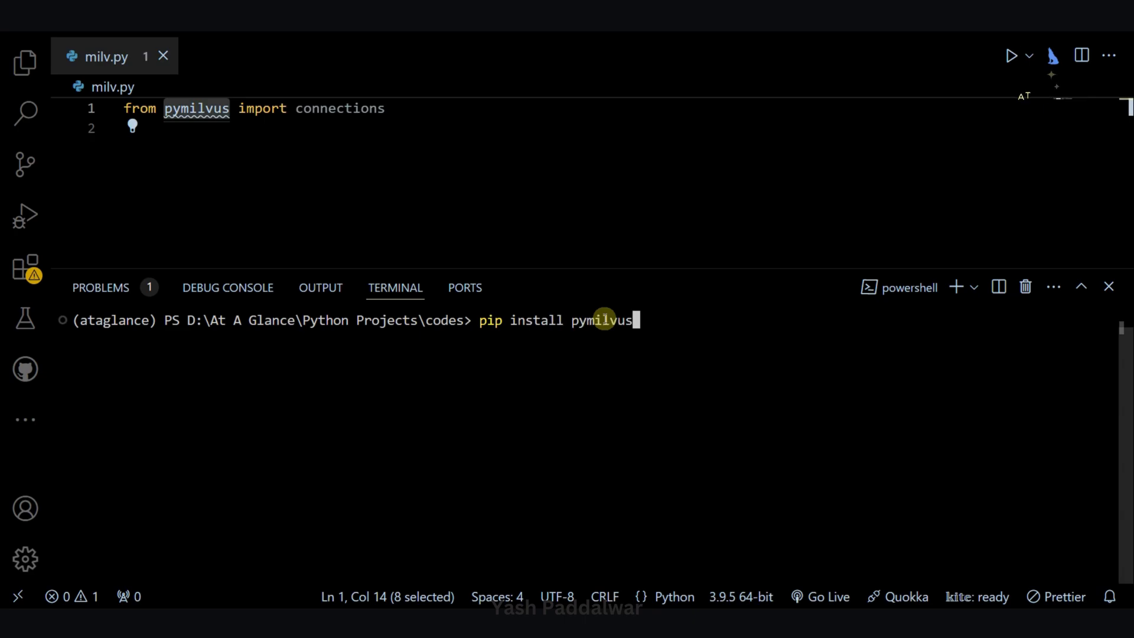
pyautogui.press('Backspace')
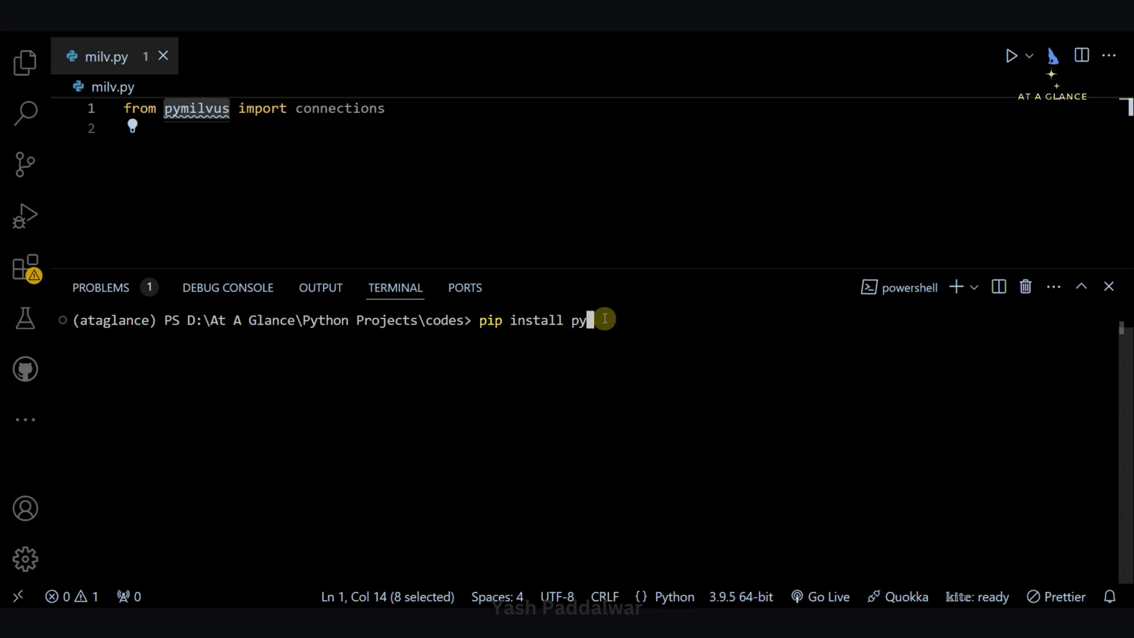
pyautogui.write('connections.connect(')
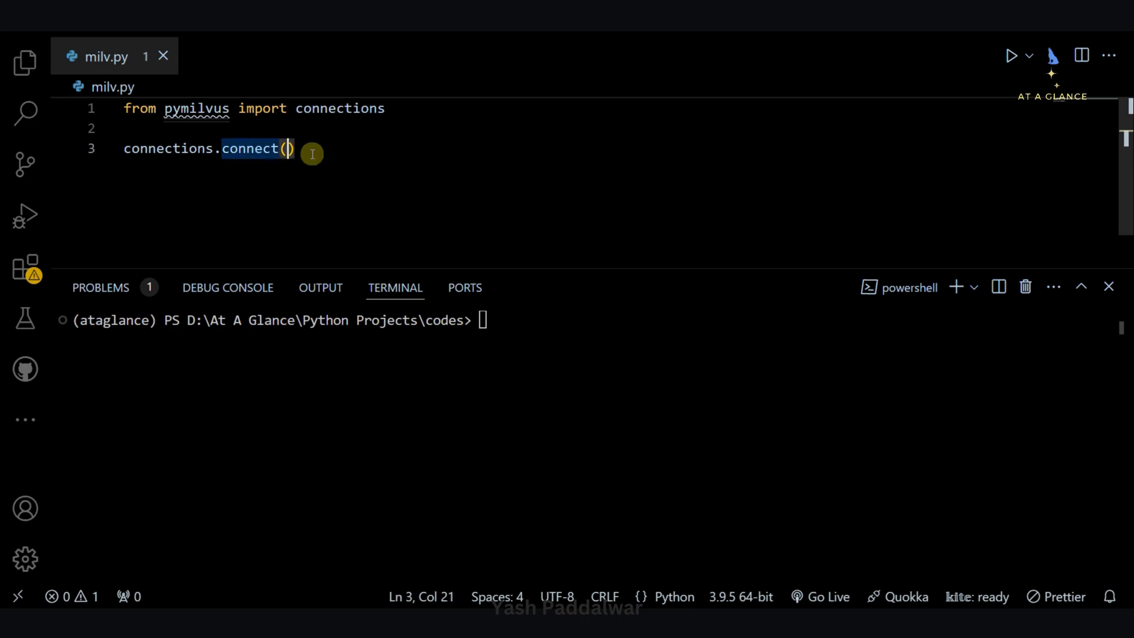
# - Write connections.connect('default', host='127.0.0.1', port=) with the port left empty
pyautogui.write("''")
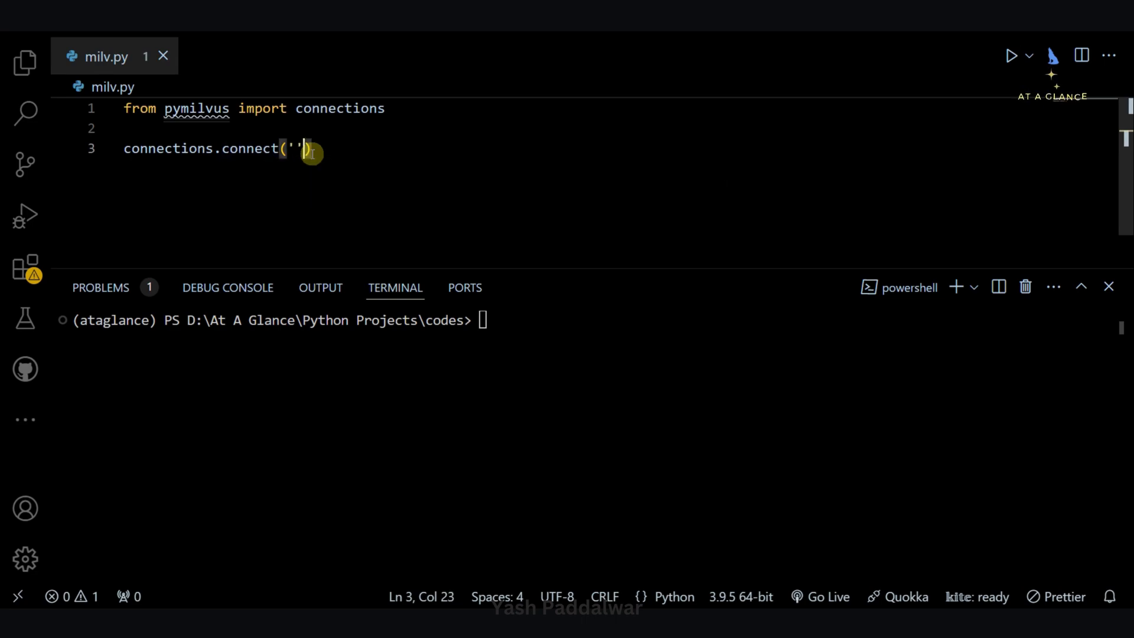
pyautogui.write('default')
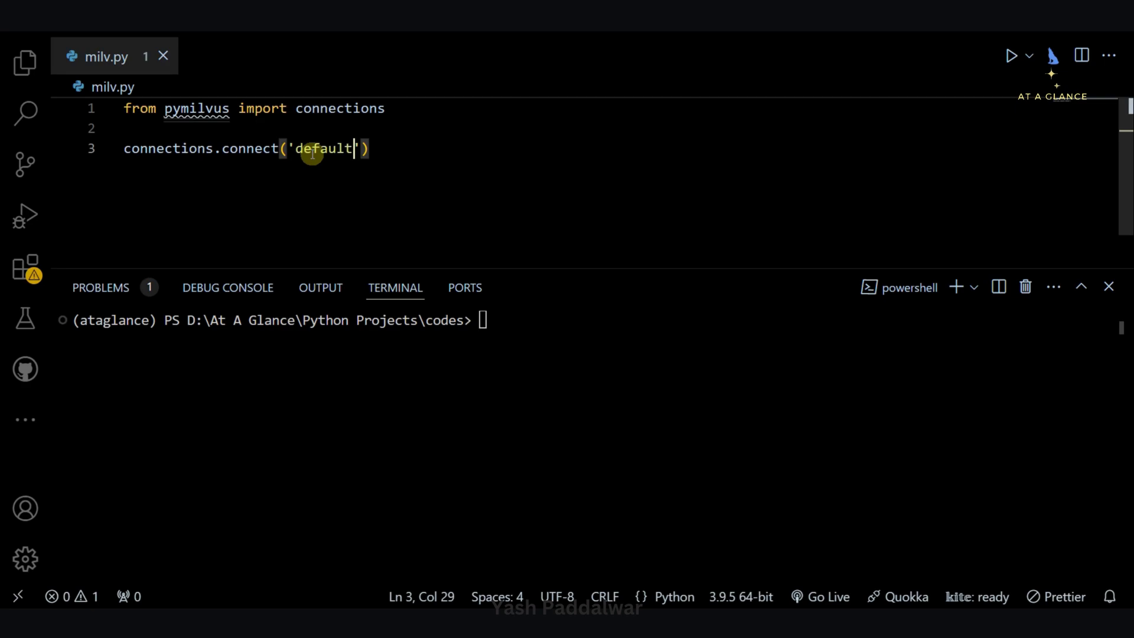
pyautogui.doubleClick(317, 148)
pyautogui.write(',')
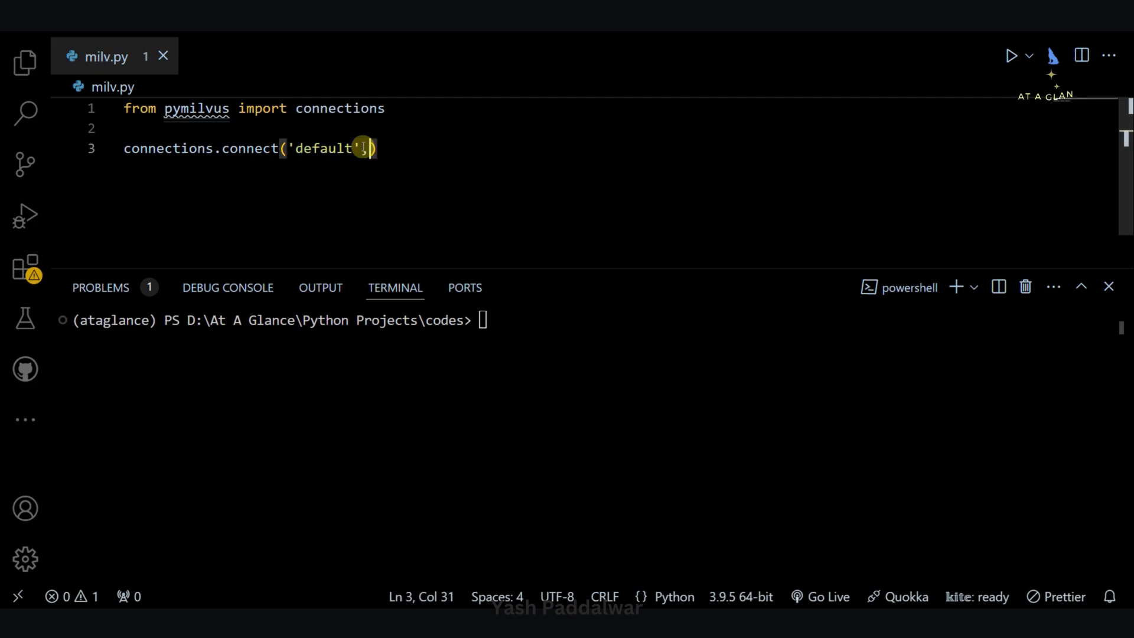
pyautogui.write("host='")
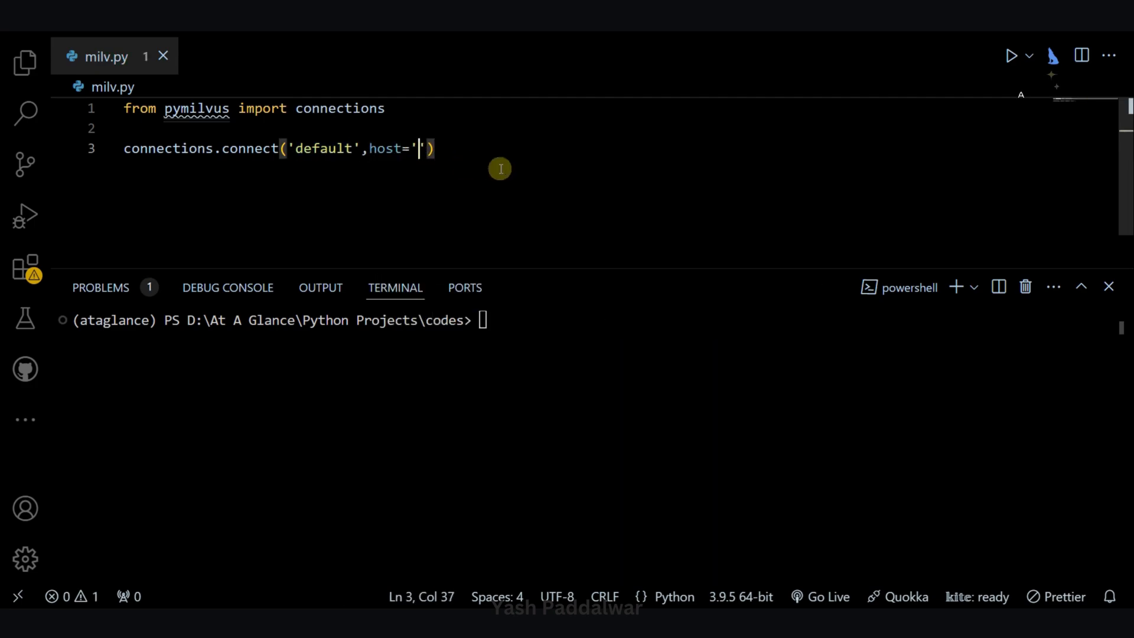
pyautogui.moveTo(452, 157)
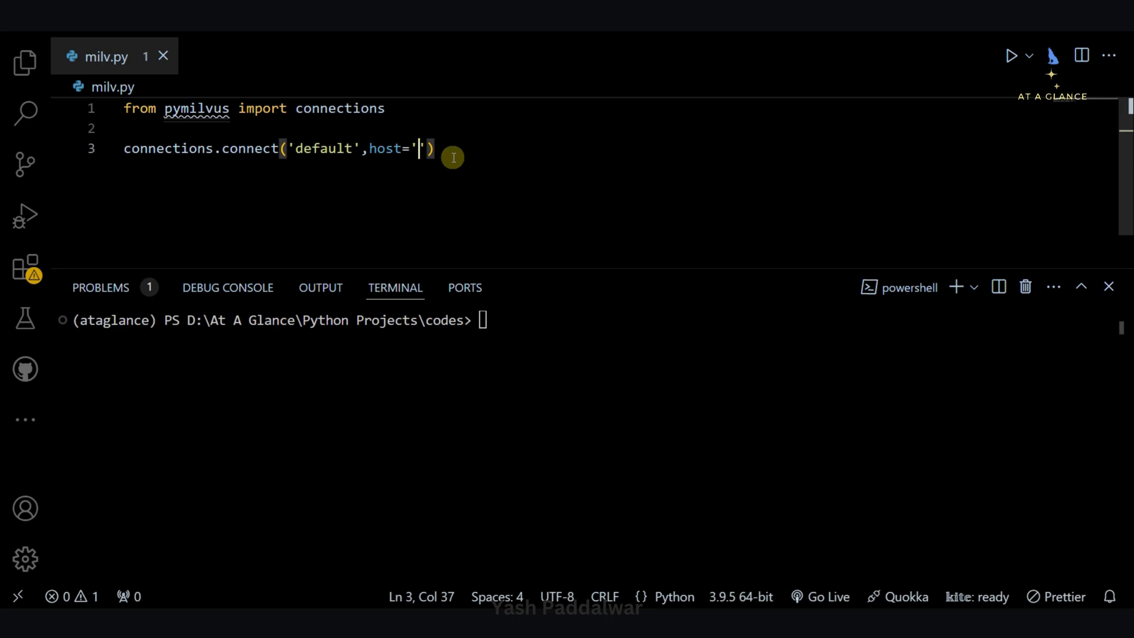
pyautogui.write('127.')
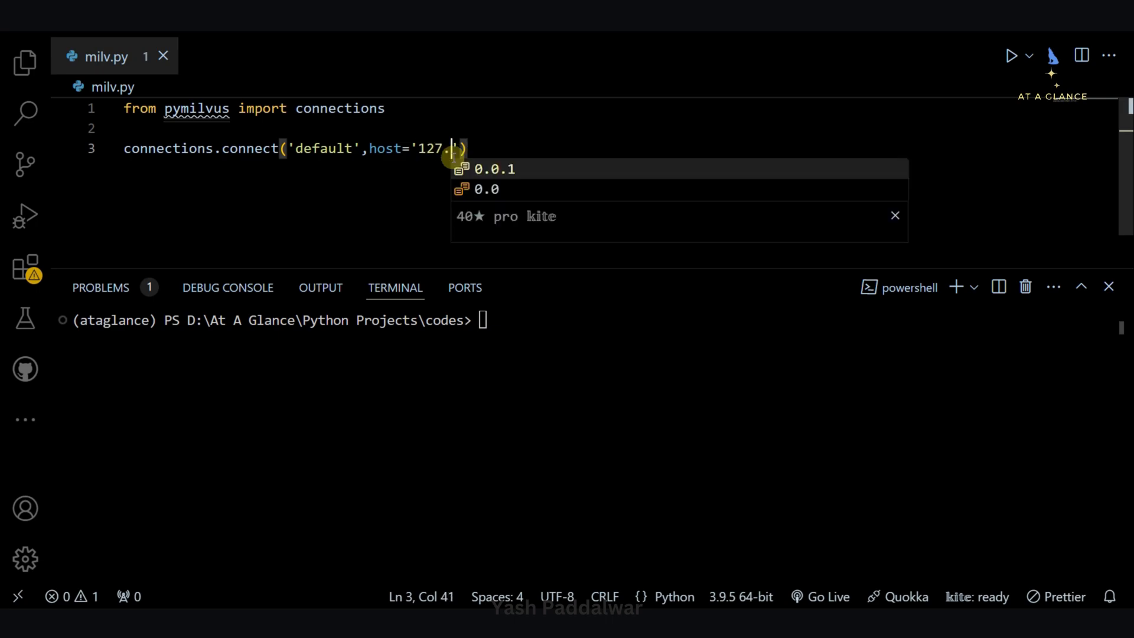
pyautogui.write('0.0.1')
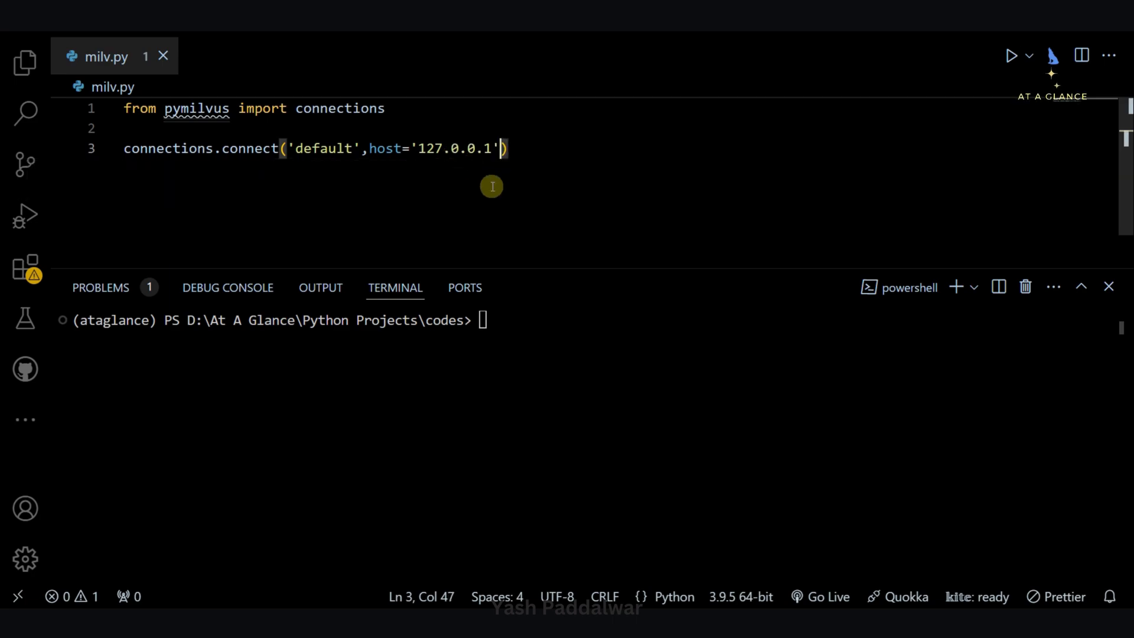
pyautogui.write(',port')
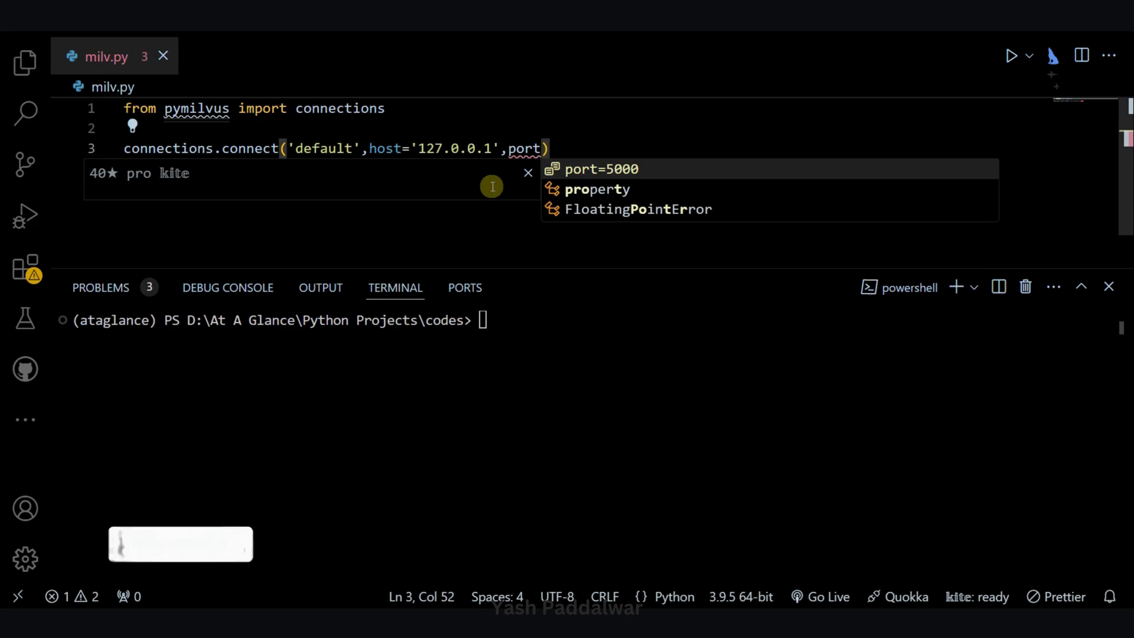
pyautogui.write('=')
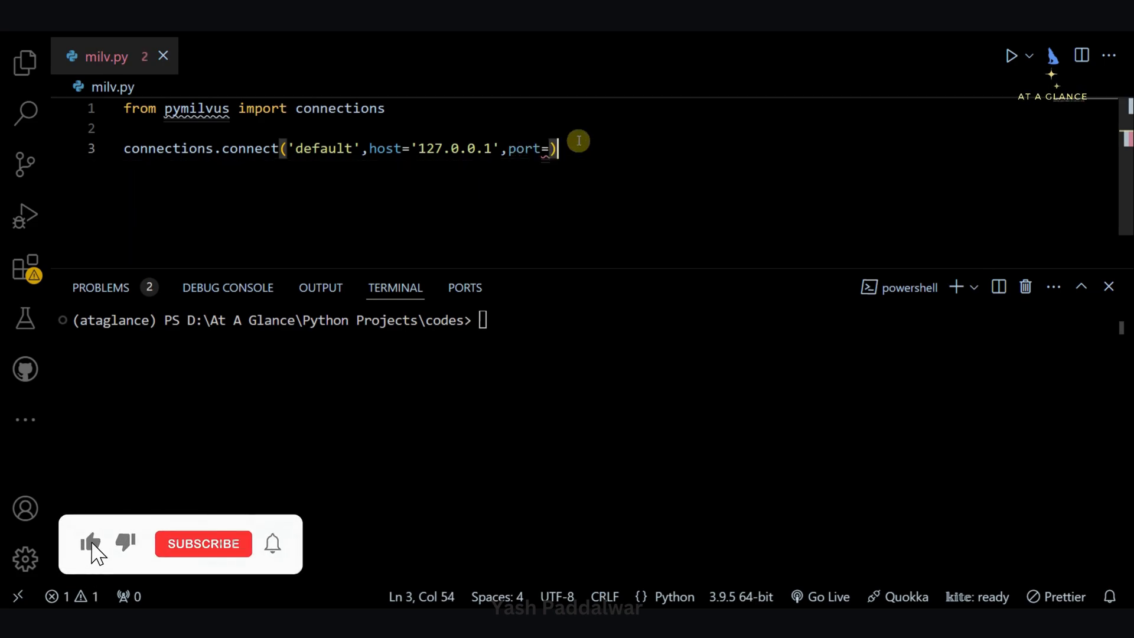
# - Check the port mapping in docker-compose.yml and return to milv.py
pyautogui.click(202, 543)
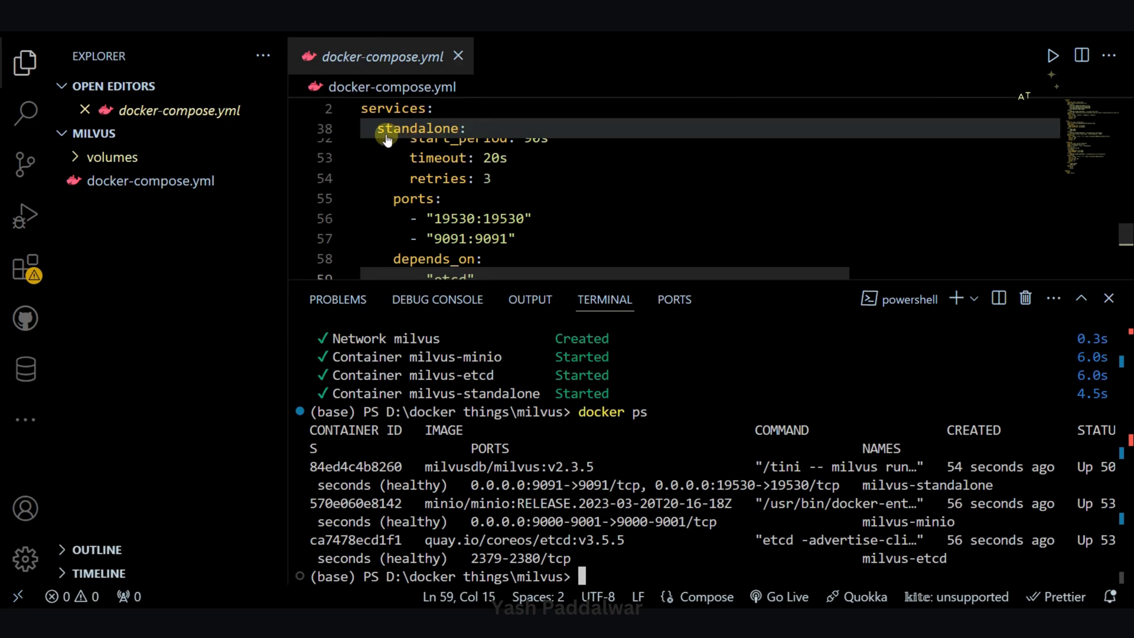
pyautogui.doubleClick(454, 219)
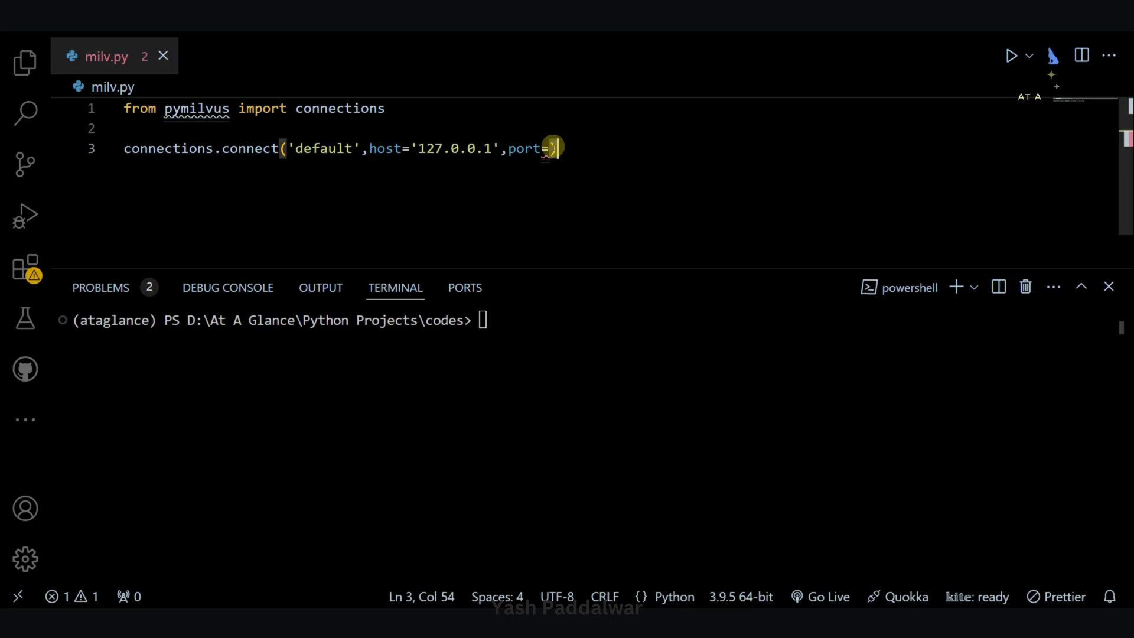
# - Complete the connect call with port 19530 and add print('Success!') on line 5
pyautogui.write('19530')
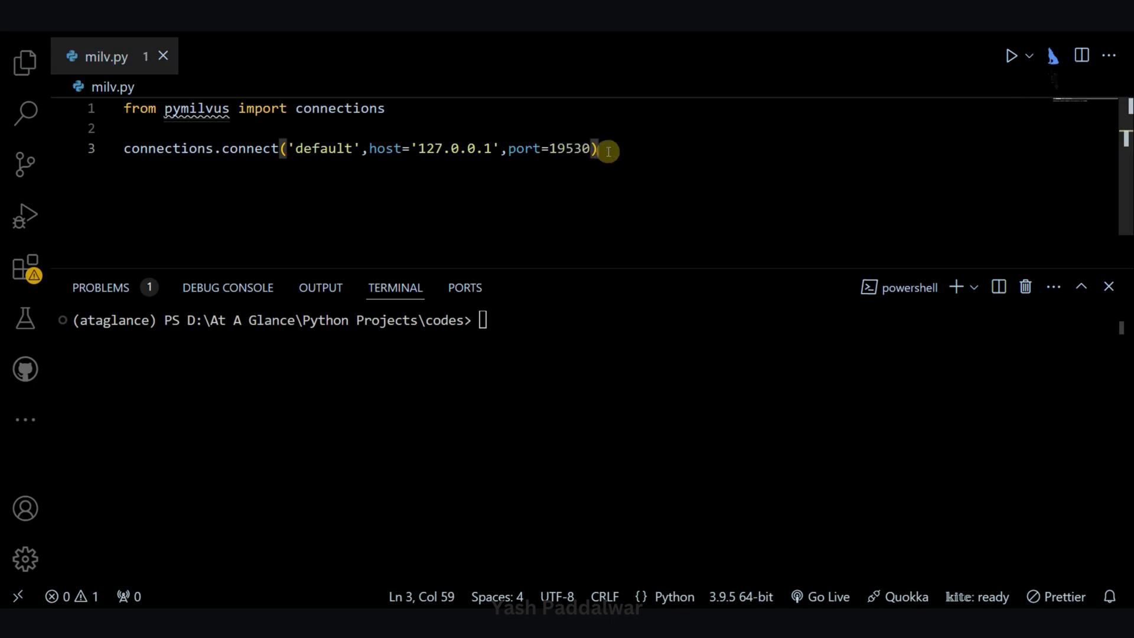
pyautogui.write('print')
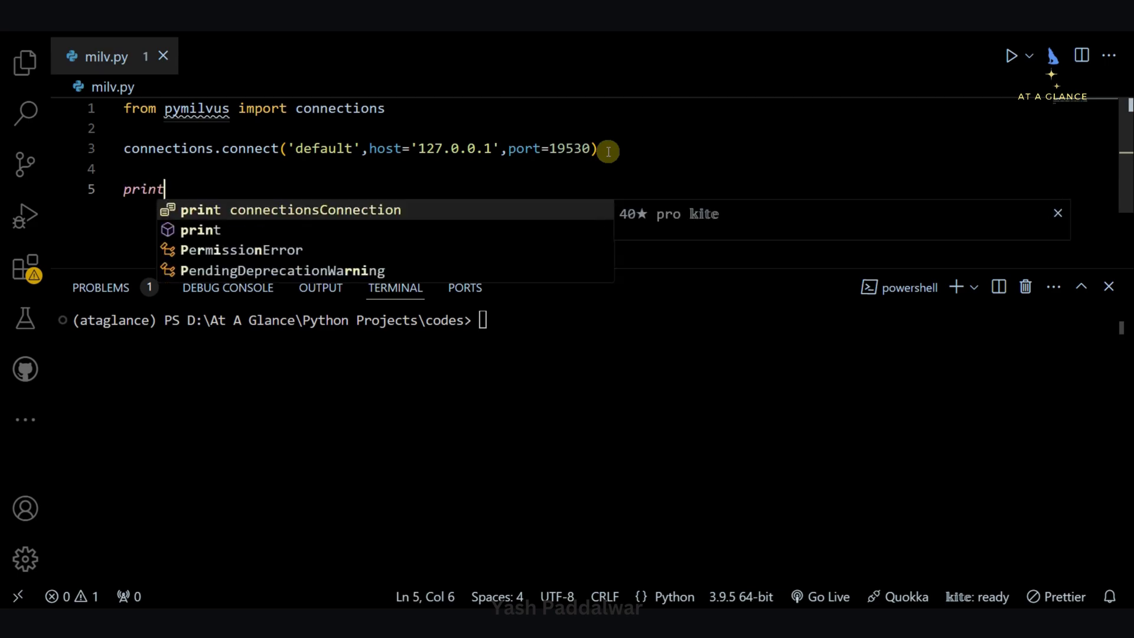
pyautogui.write("('')")
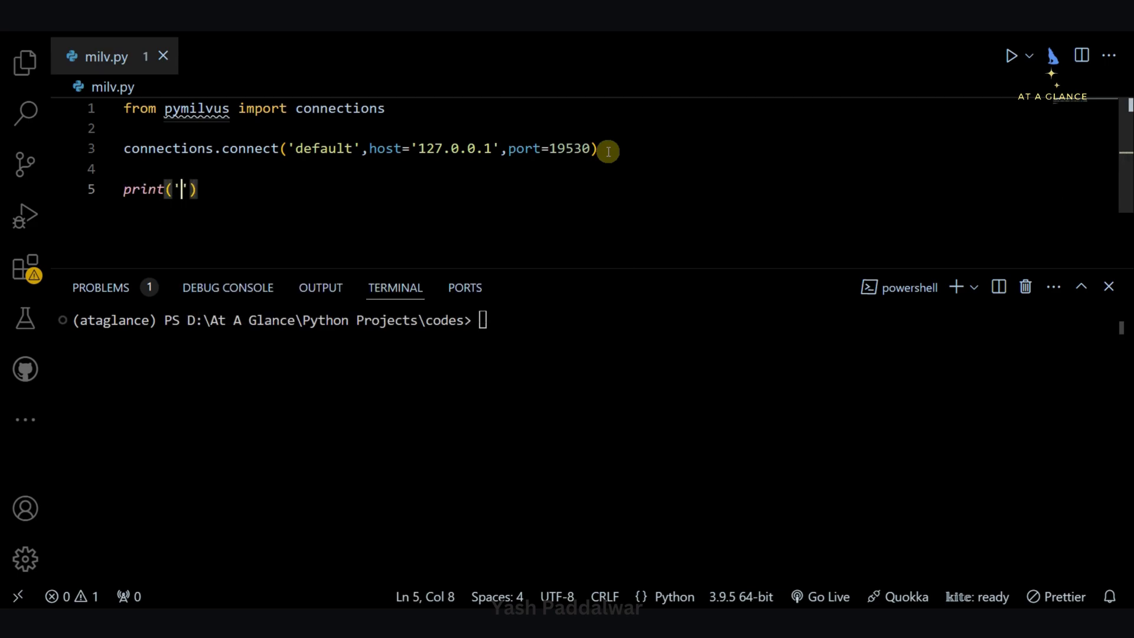
pyautogui.write('Success')
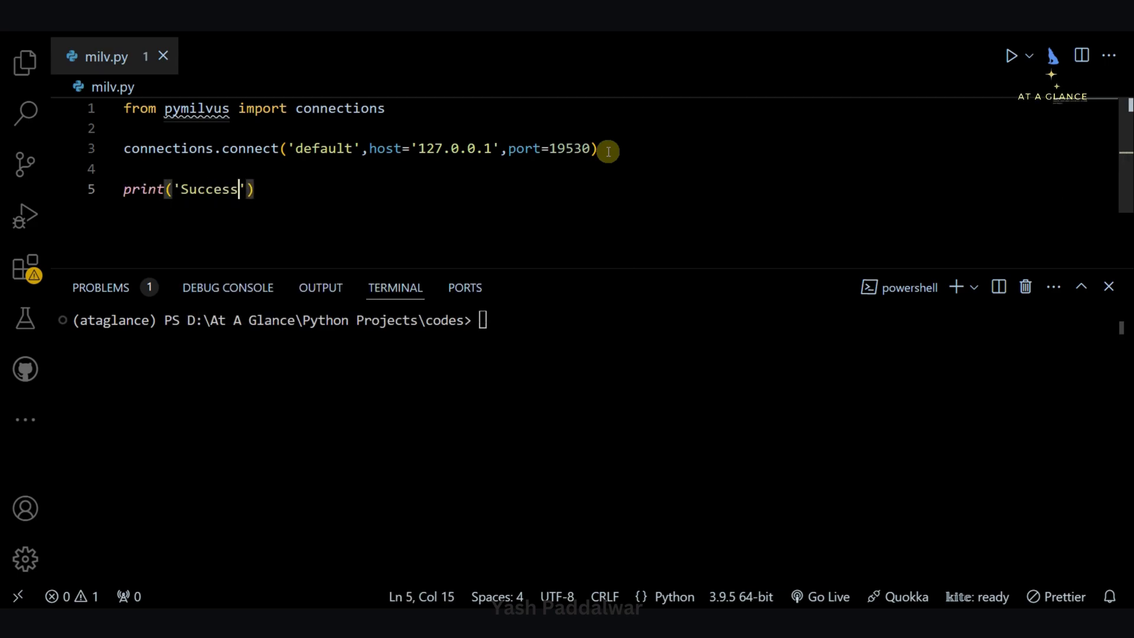
pyautogui.write('!')
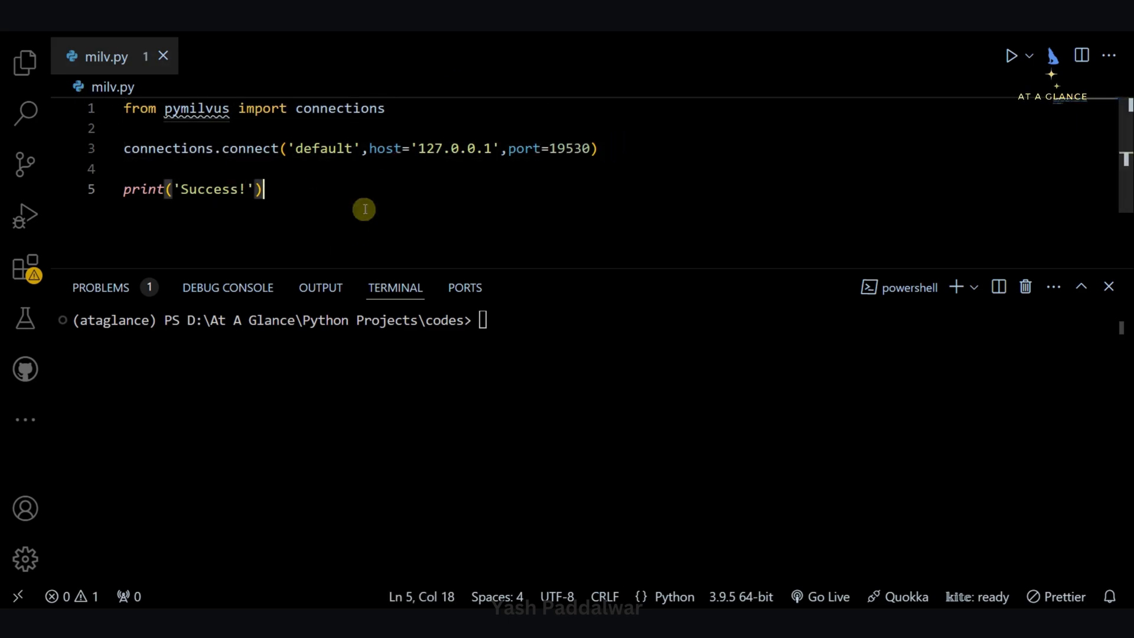
pyautogui.write('python milv')
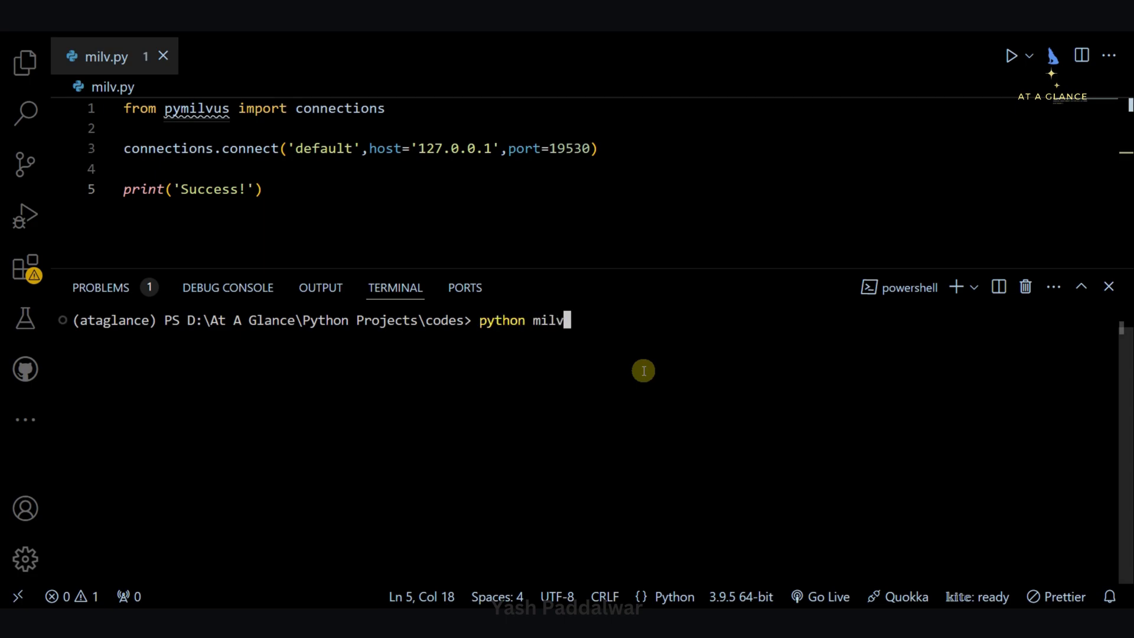
# - Run python milv.py in the terminal so it prints Success!
pyautogui.write('.py')
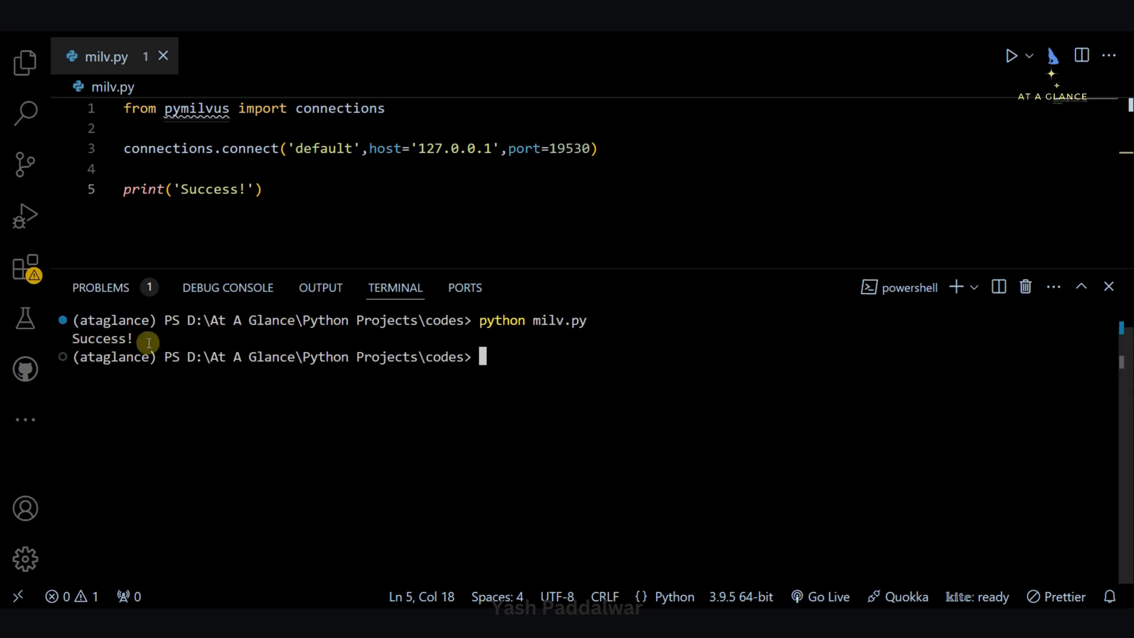
pyautogui.moveTo(542, 377)
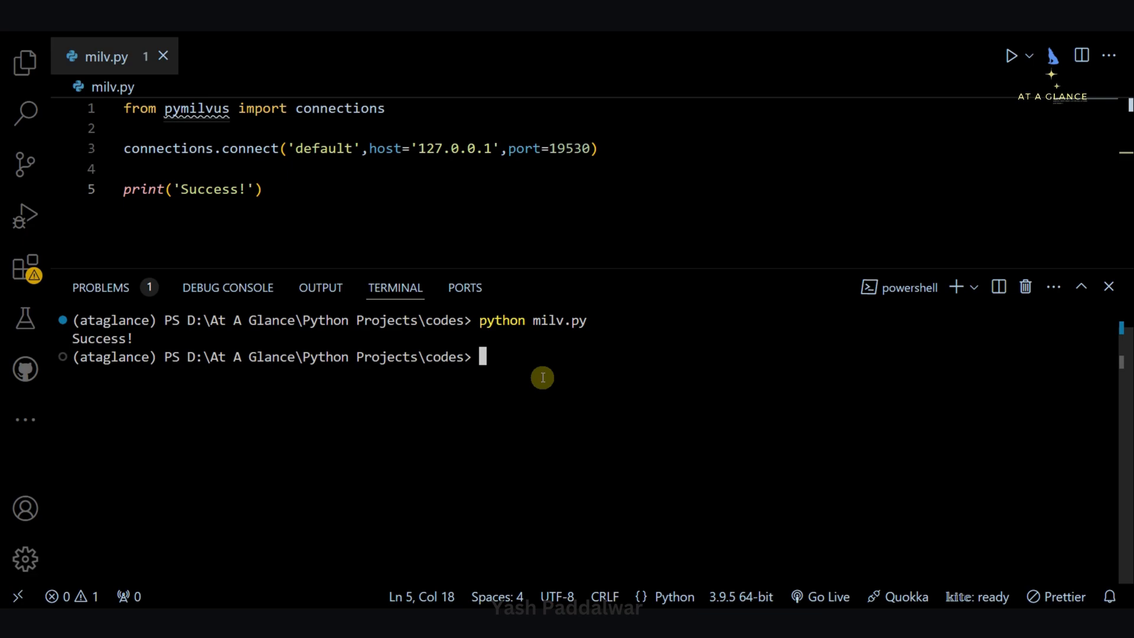